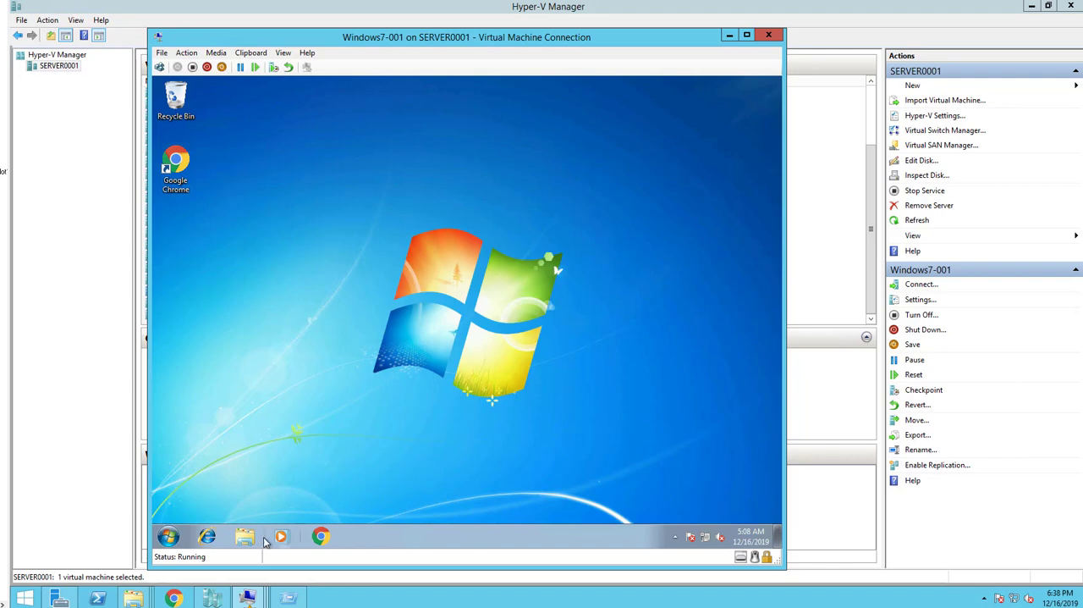
Show the Windows 7 VM's basic system information via Control Panel
left_click(169, 534)
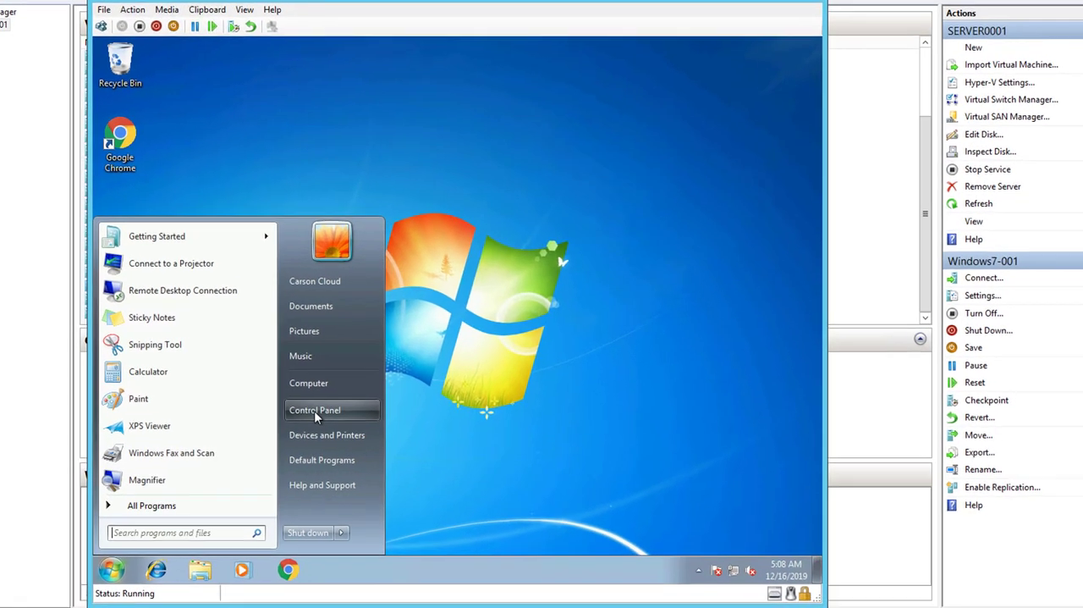
left_click(315, 409)
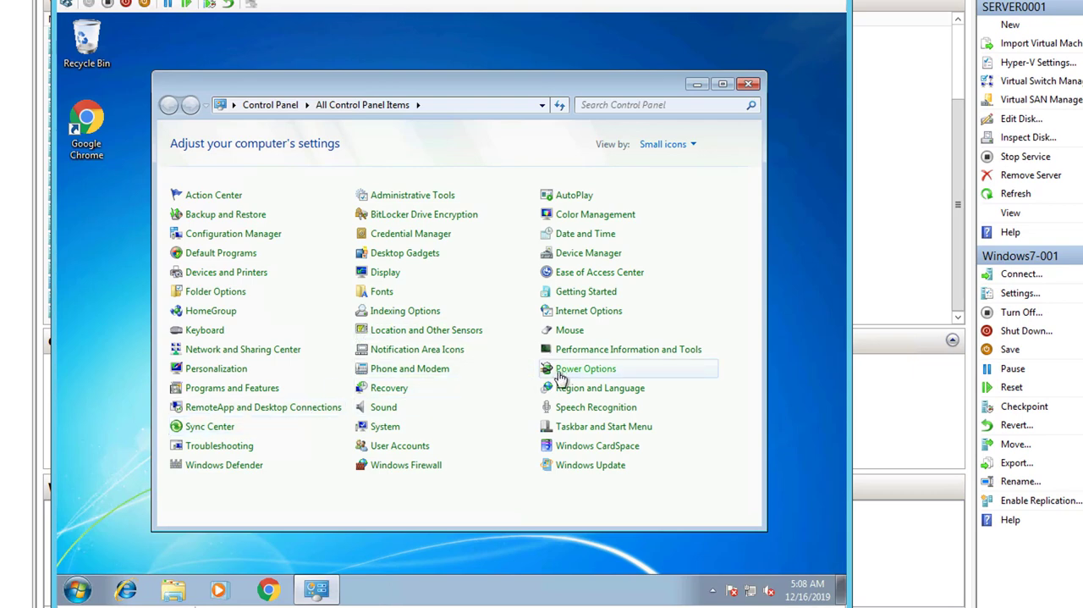
left_click(385, 426)
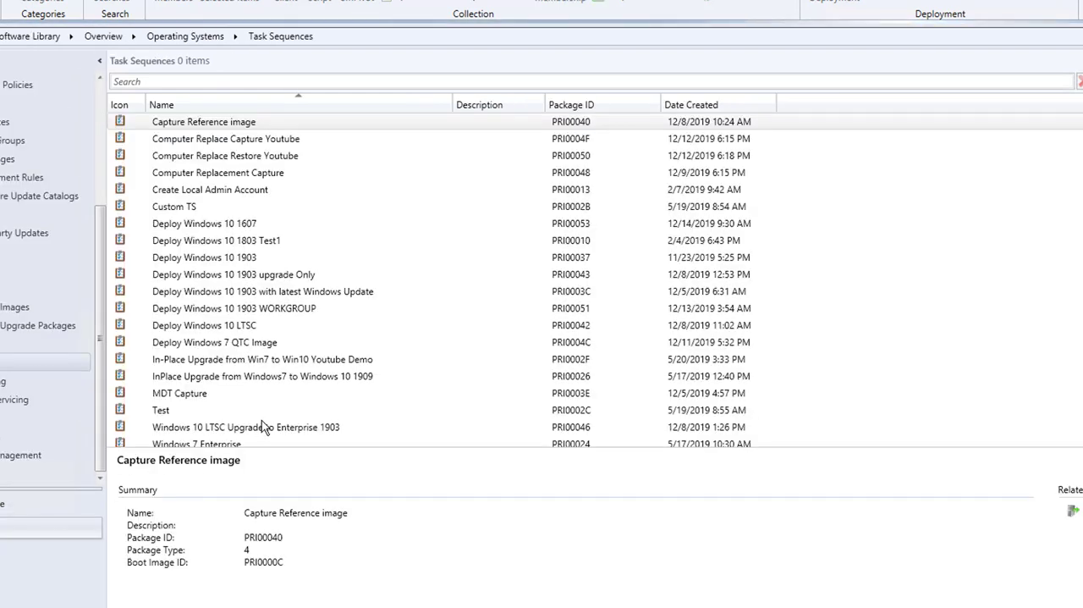
Select the InPlace Upgrade from Windows 7 to Windows 10 1909 task sequence and bring up its actions
left_click(263, 375)
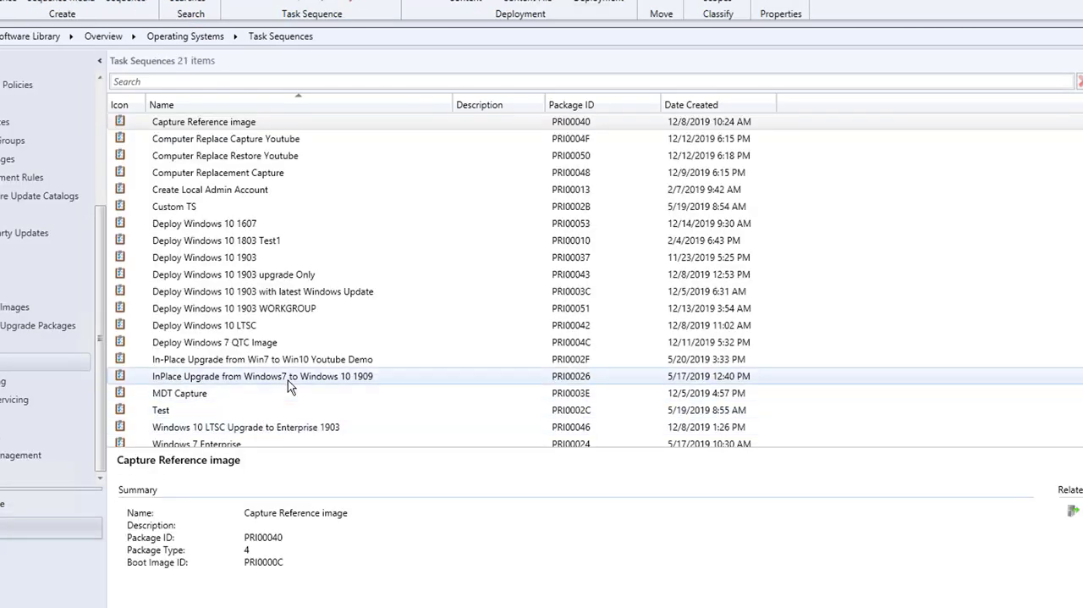
right_click(261, 376)
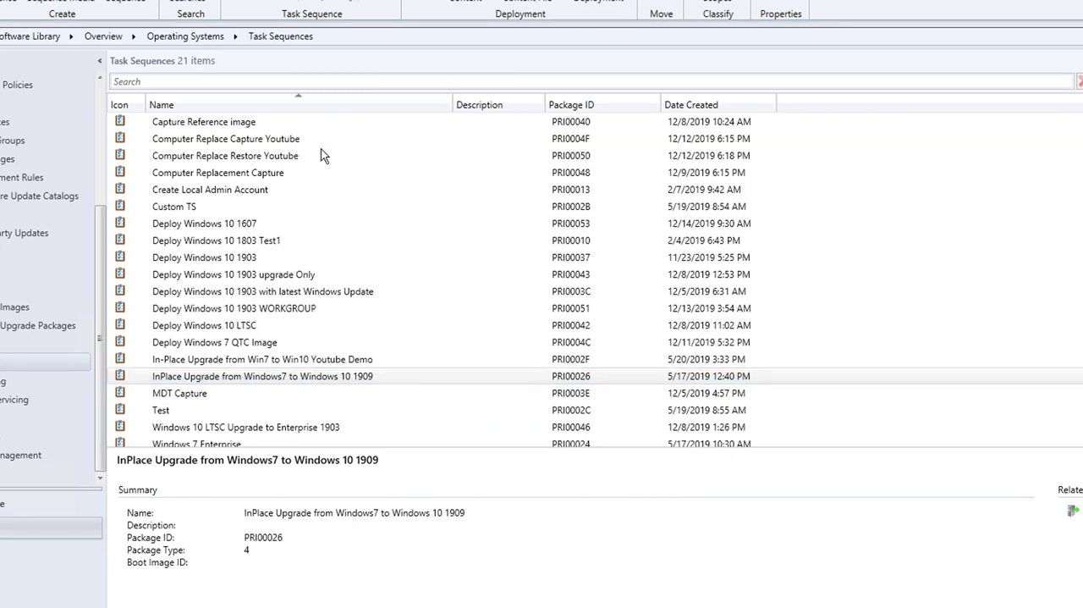
double_click(262, 376)
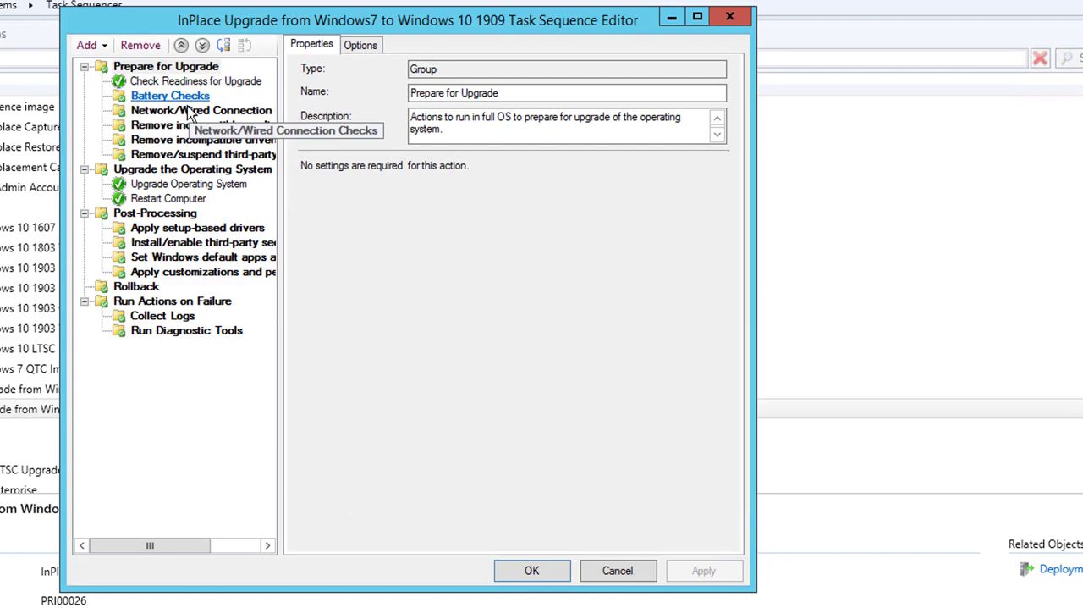
left_click(165, 64)
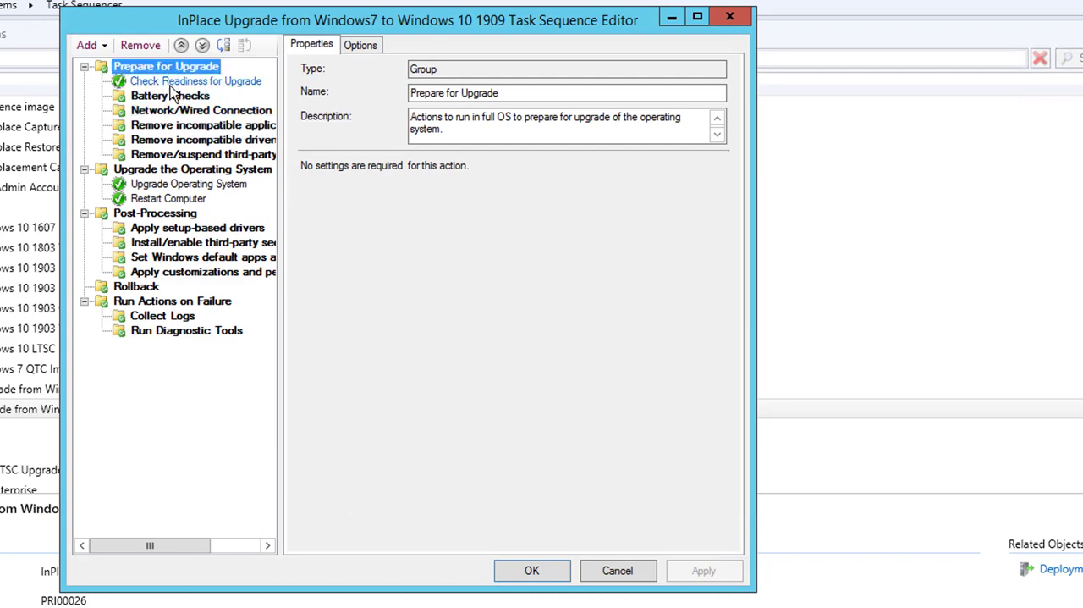
left_click(169, 95)
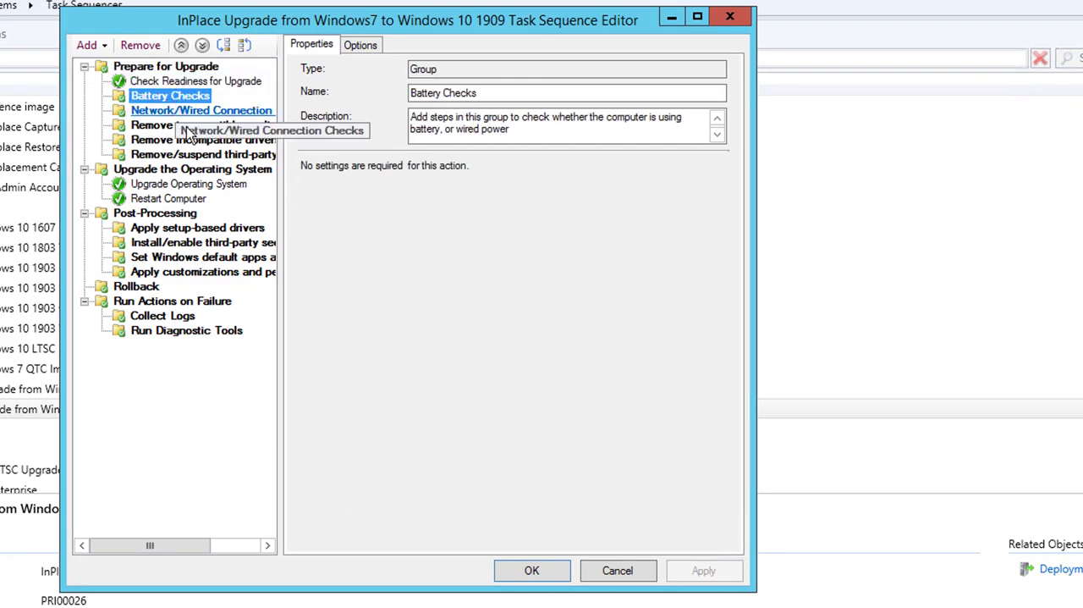
left_click(189, 183)
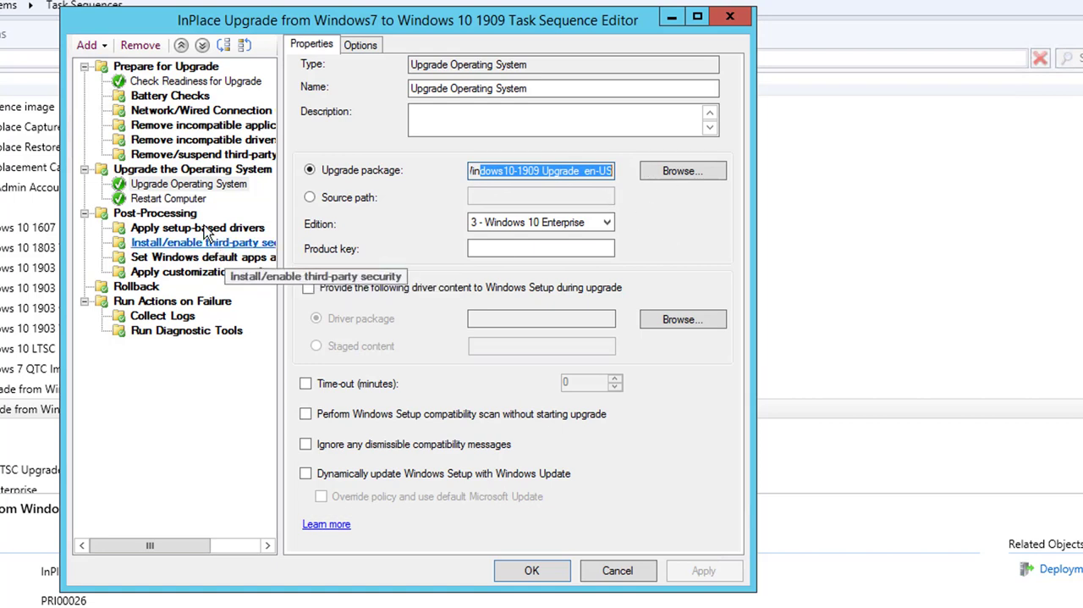
left_click(203, 154)
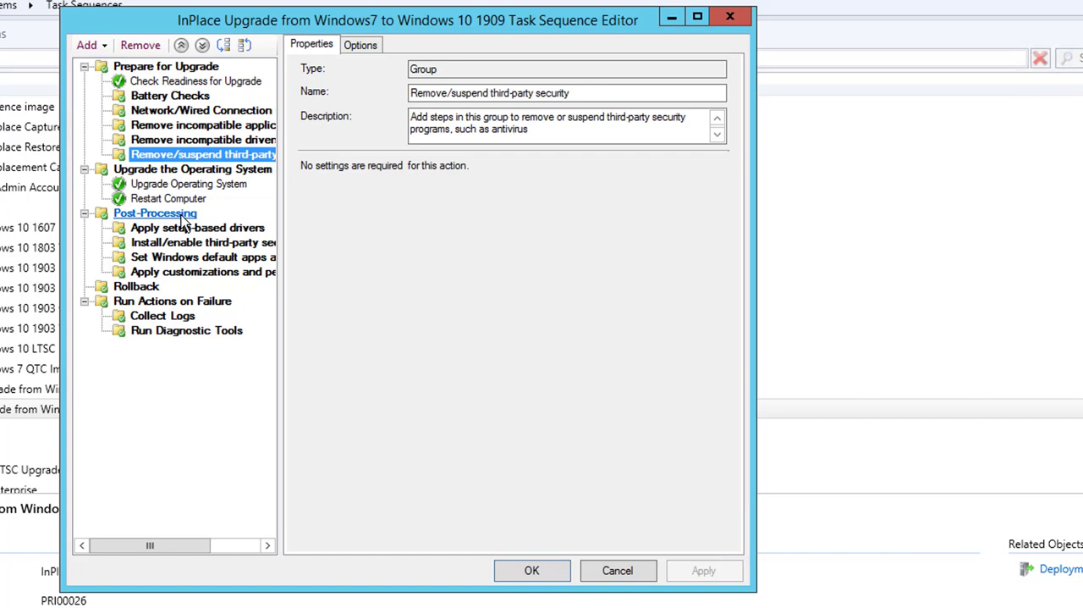
left_click(196, 227)
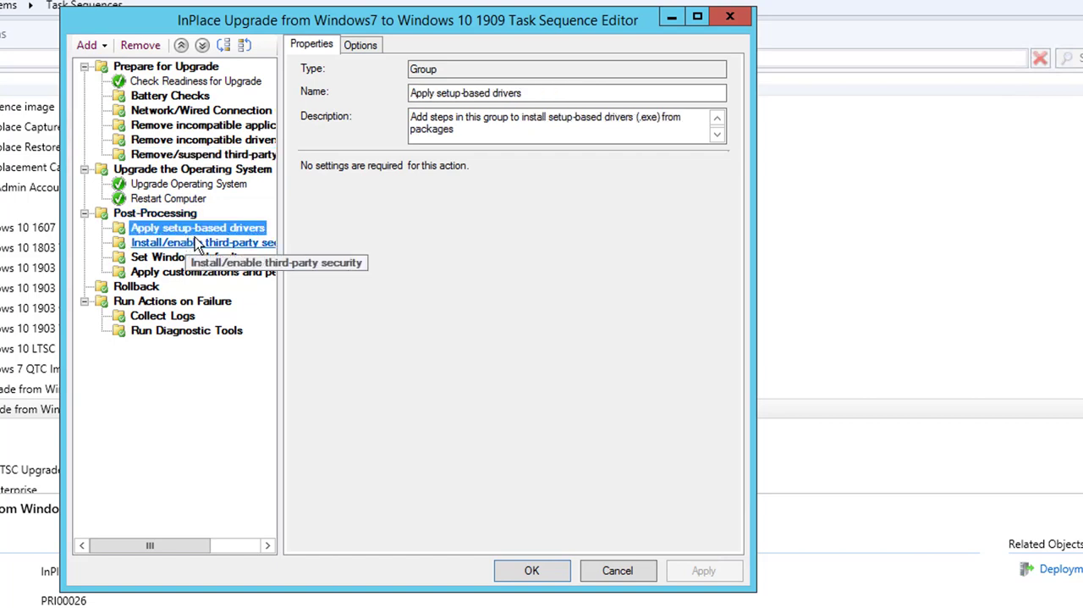
left_click(204, 244)
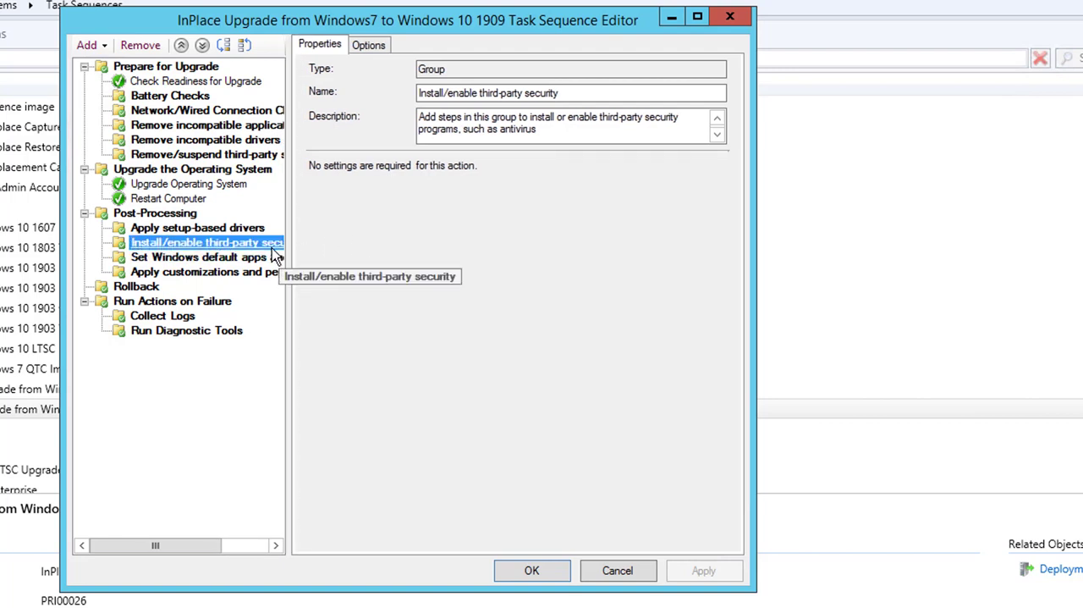
left_click(200, 257)
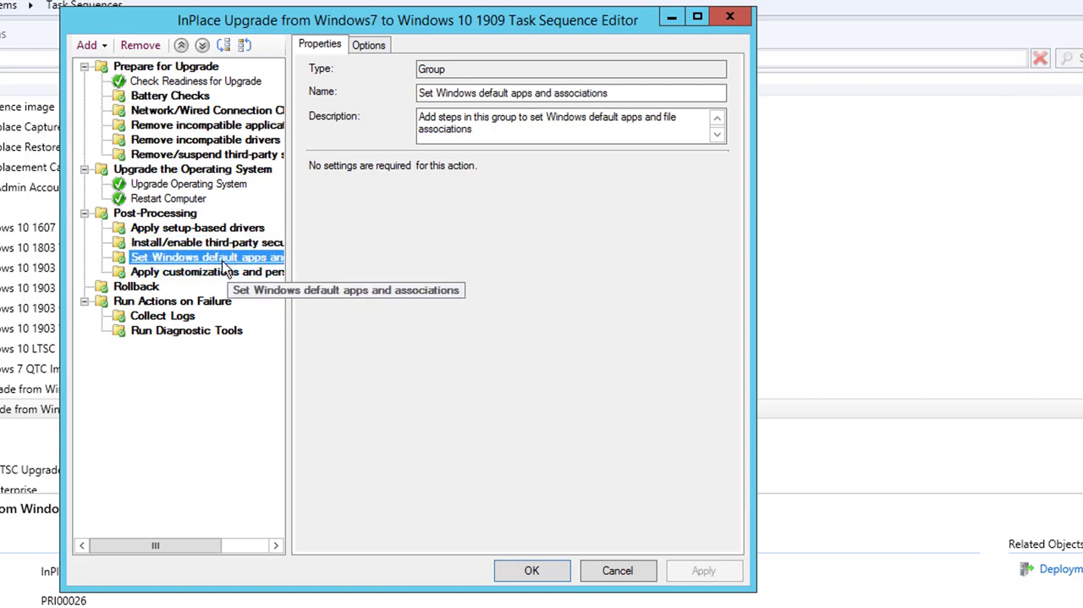
left_click(207, 270)
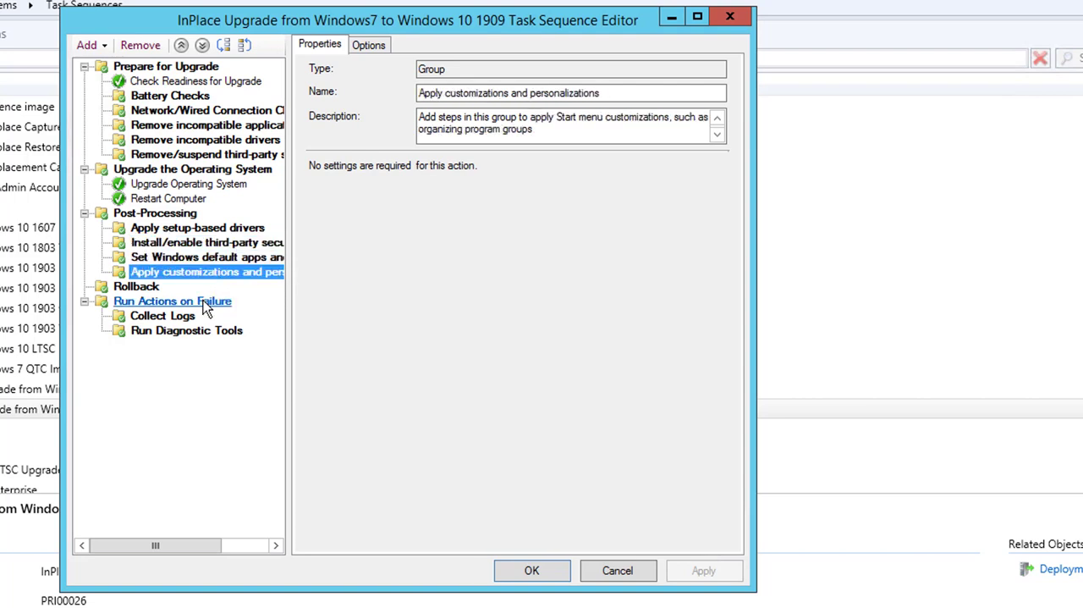
left_click(173, 302)
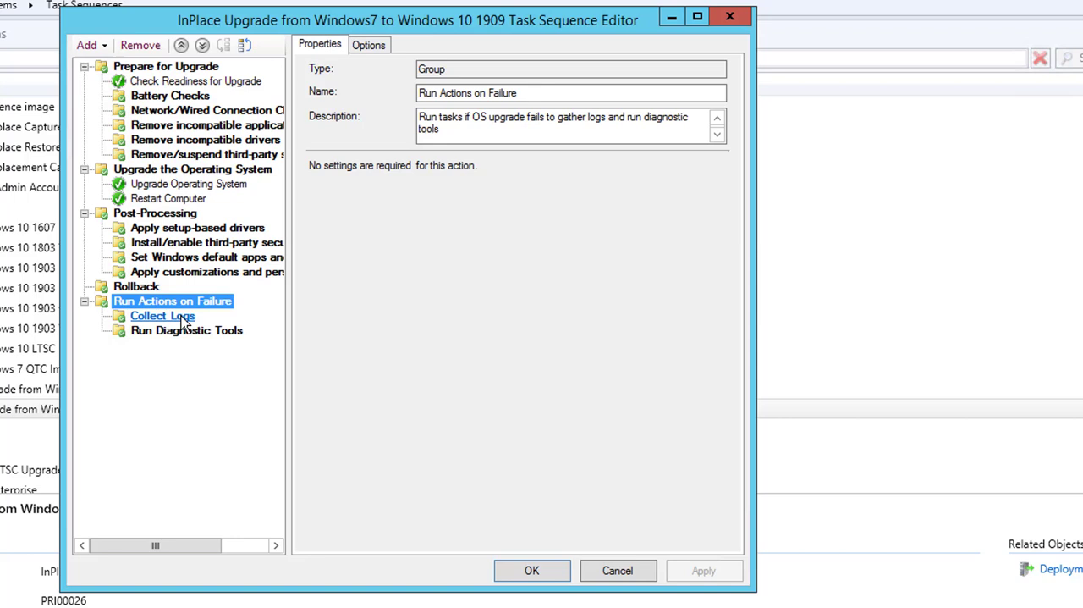
left_click(206, 110)
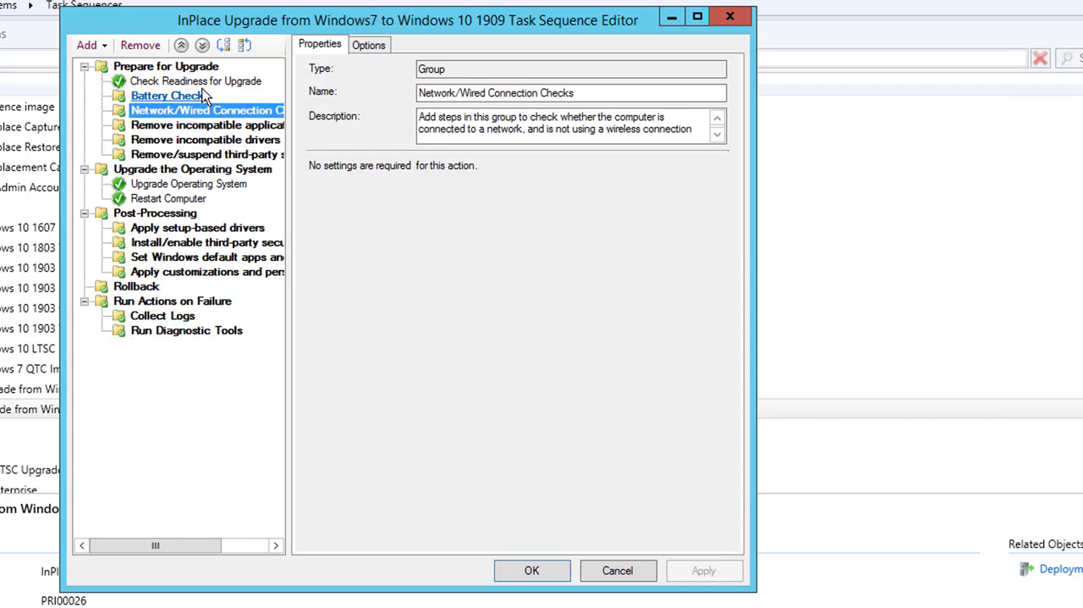
left_click(165, 66)
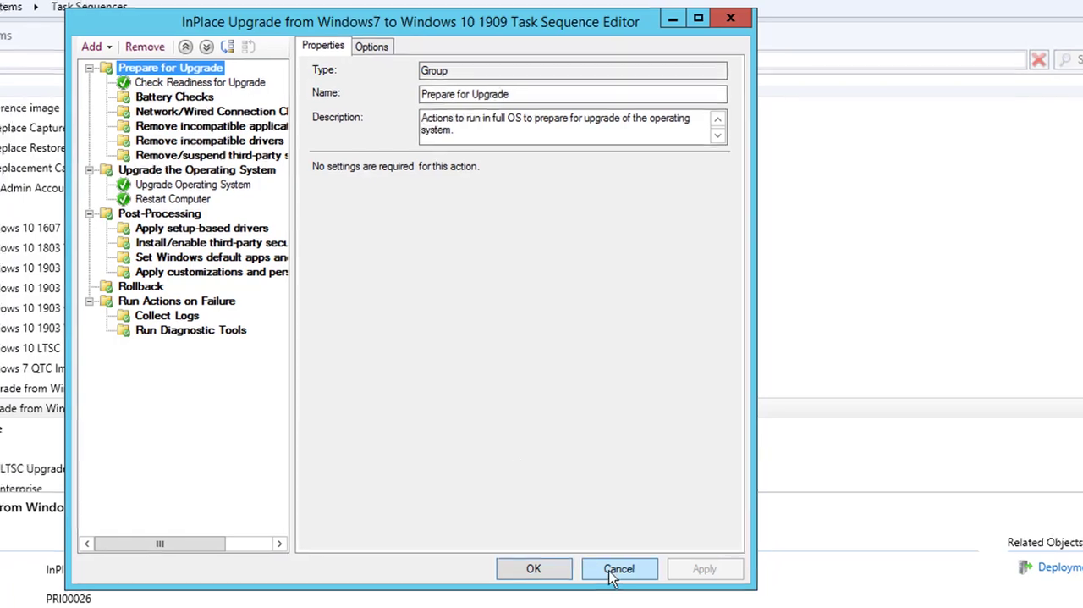
left_click(620, 569)
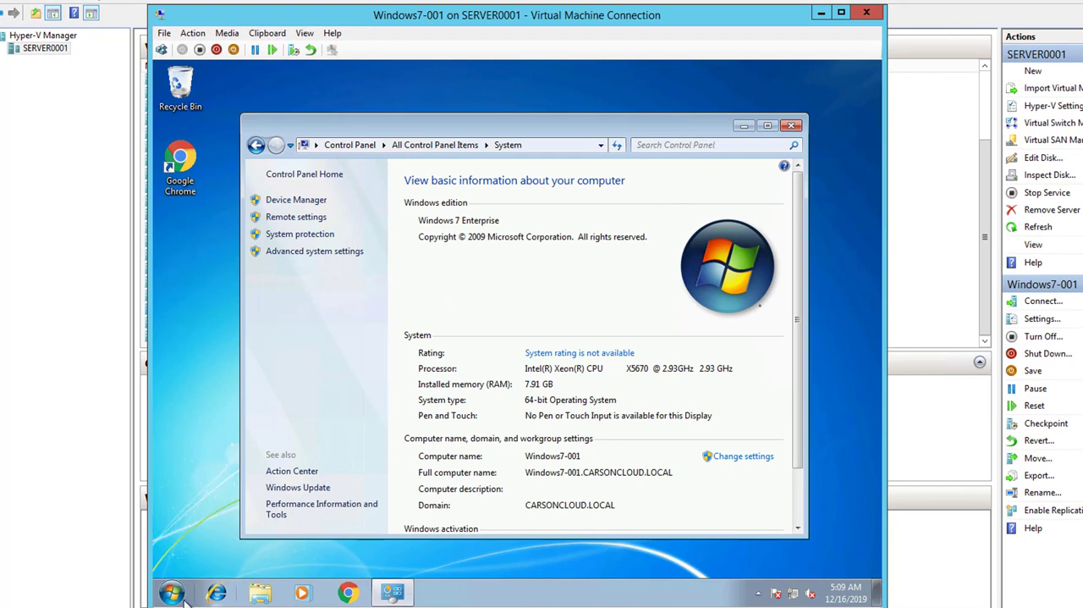
Launch Software Center from a Start search for 'soft' and bring up the Documents library
left_click(171, 593)
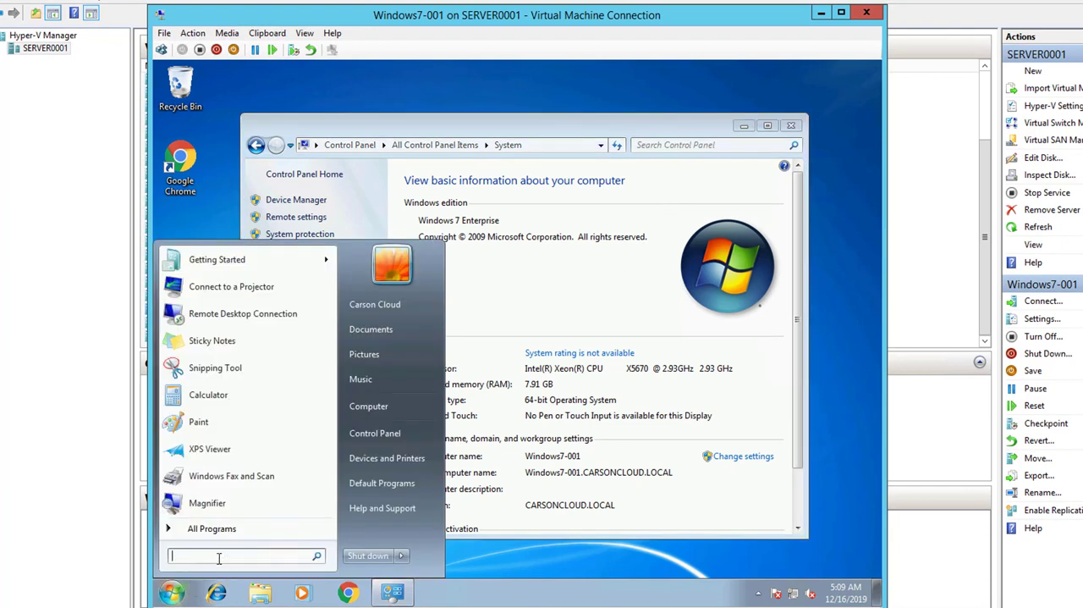
type("soft")
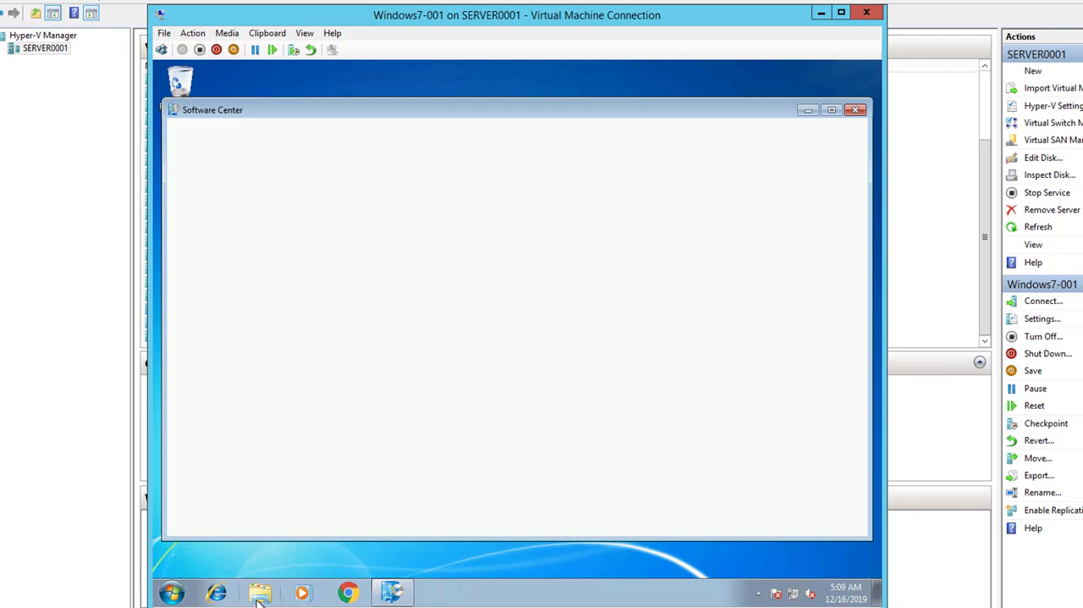
left_click(260, 592)
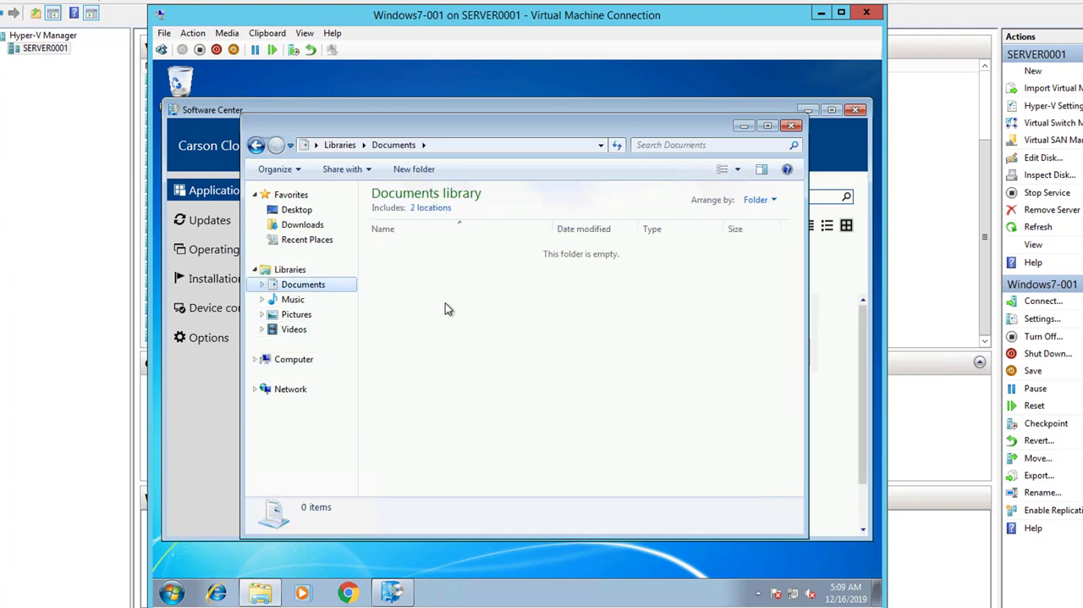
Create a new rich text document in Documents and a bitmap image named 'test for' in Pictures
right_click(448, 308)
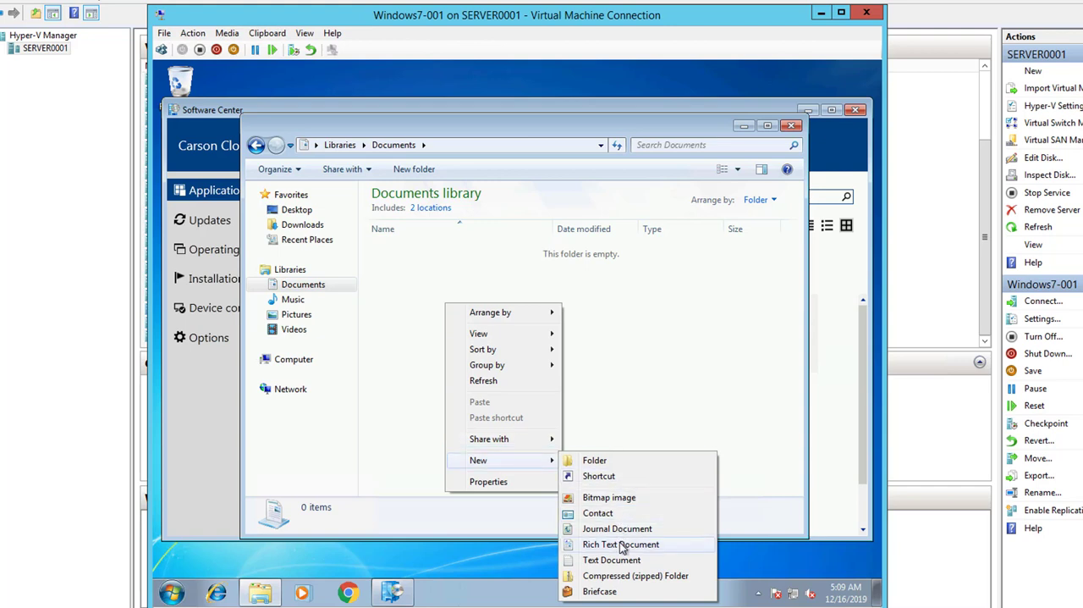
left_click(620, 543)
type("test doc")
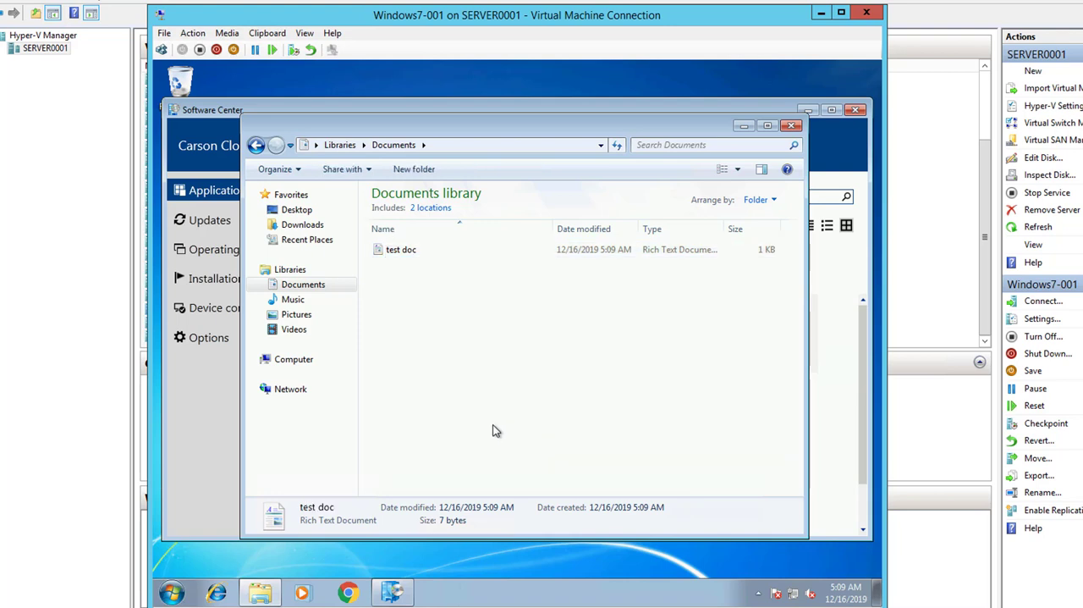
left_click(294, 359)
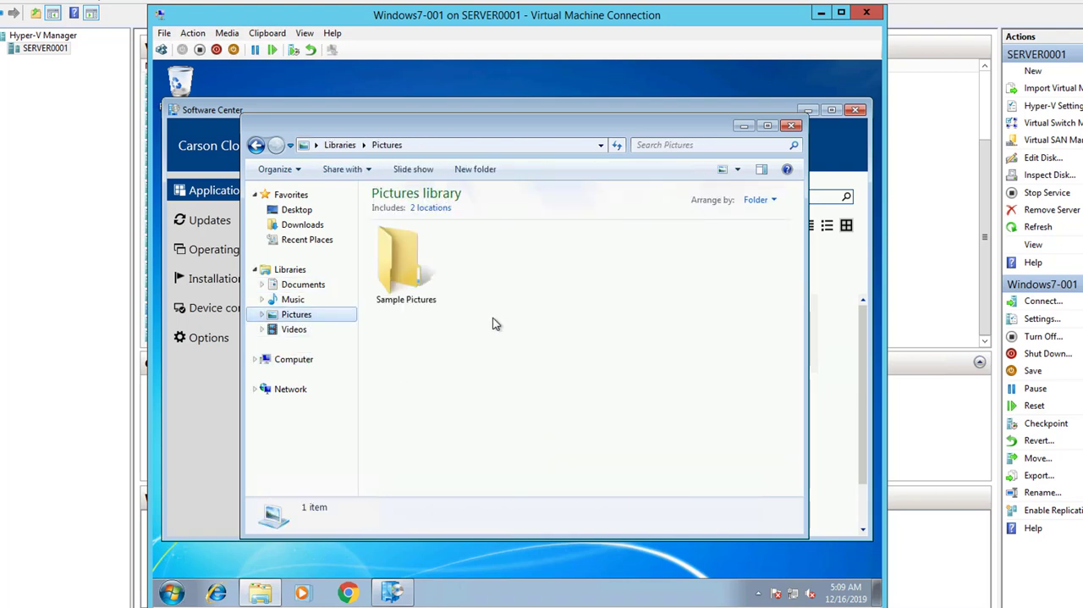
right_click(494, 322)
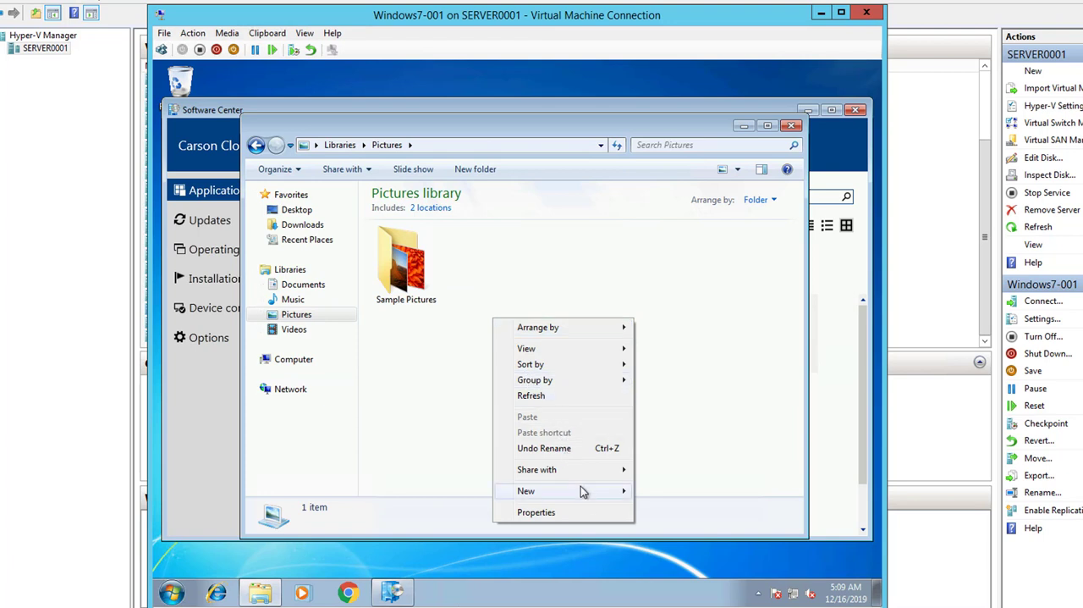
mouse_move(525, 491)
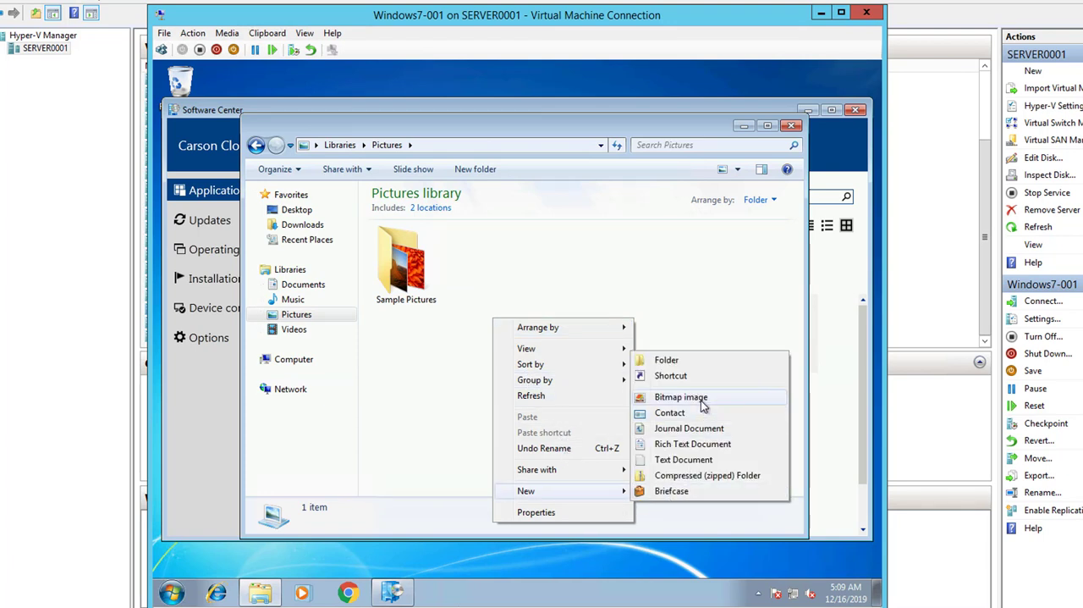
left_click(680, 396)
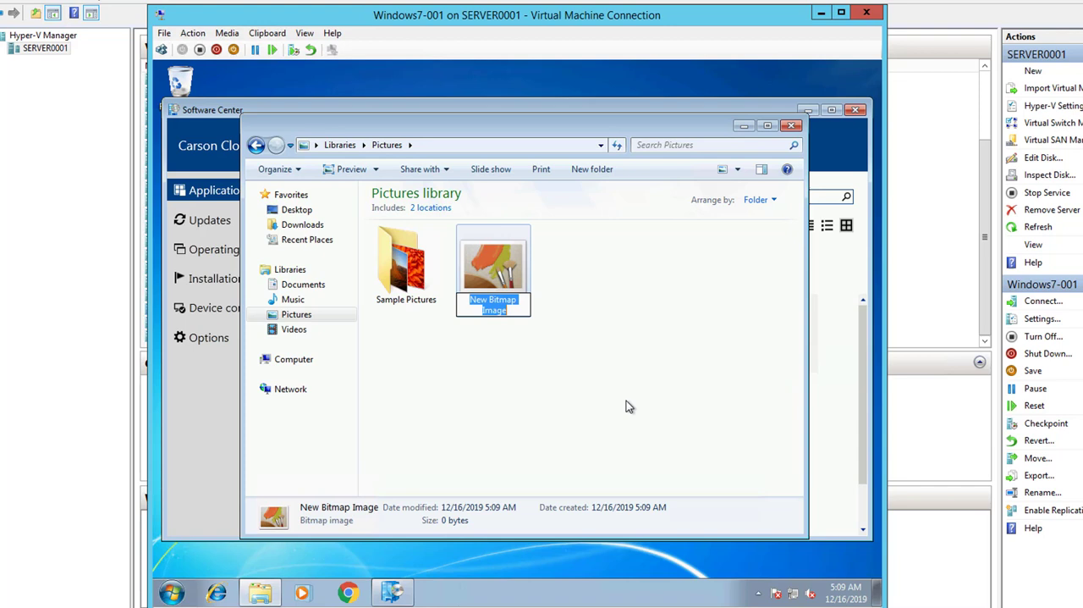
type("test for")
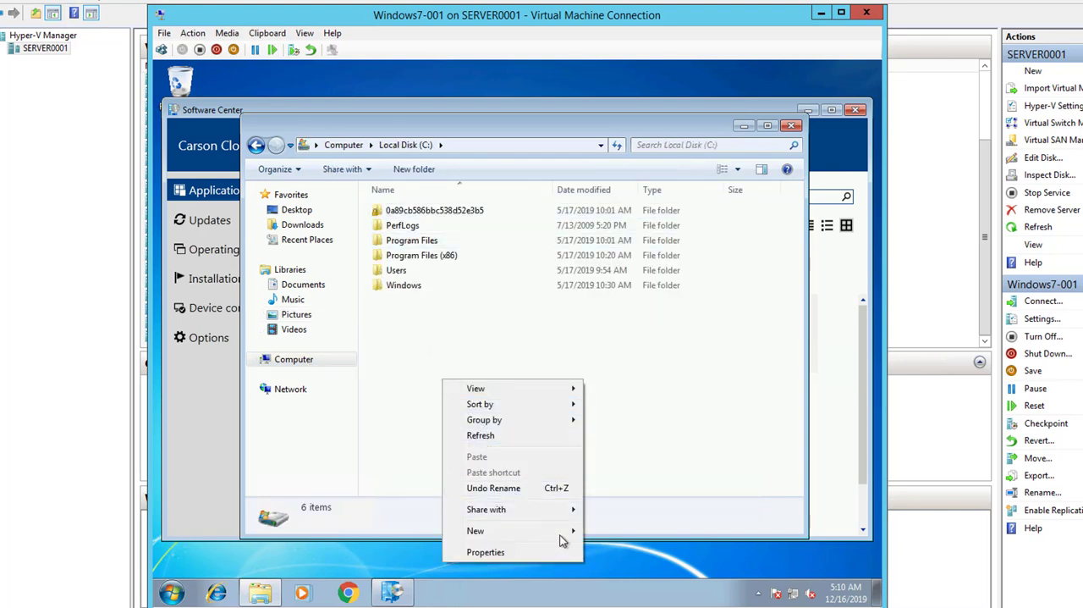
Create a 'migration test' folder on C: holding a new text document and bitmap image
left_click(476, 530)
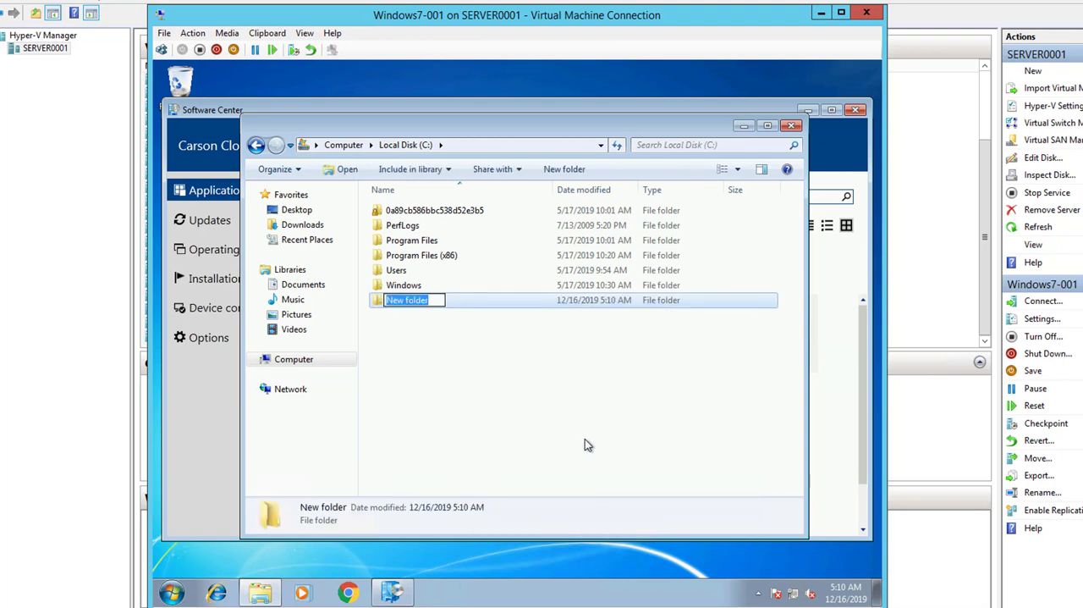
type("migra")
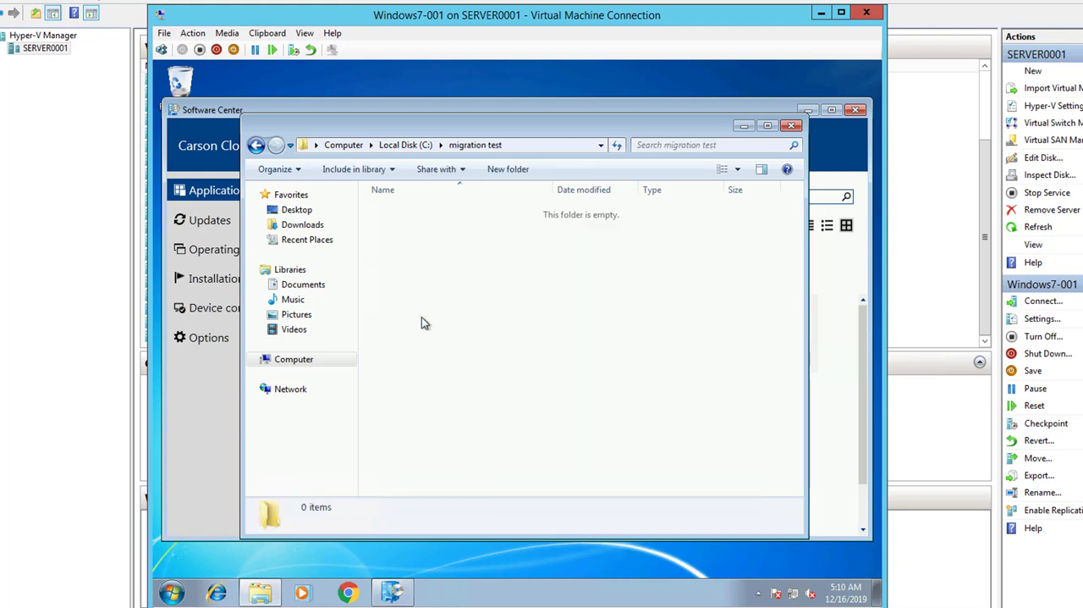
right_click(423, 321)
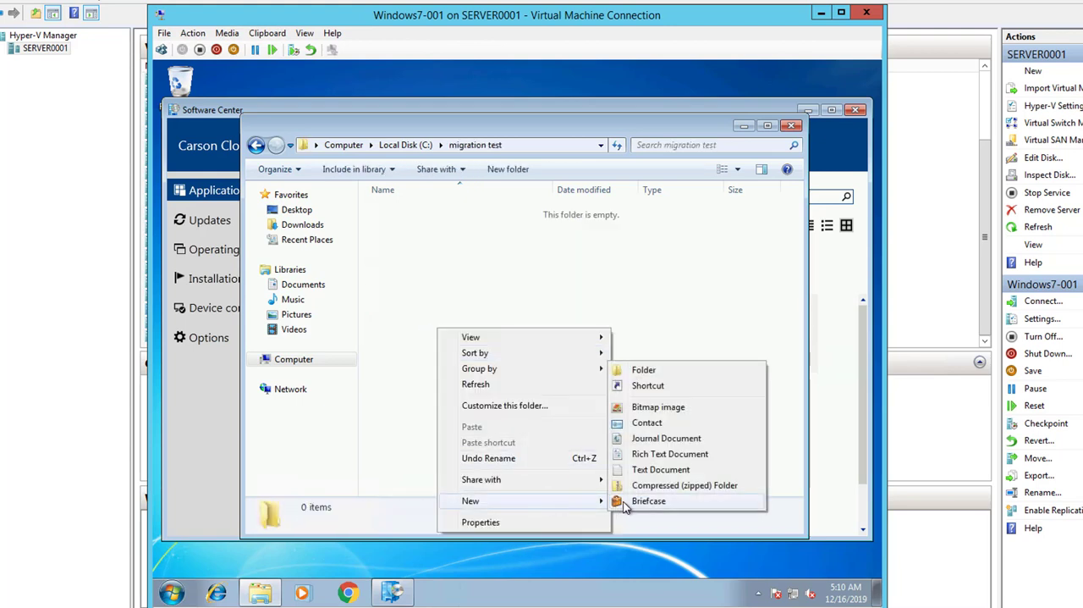
mouse_move(675, 406)
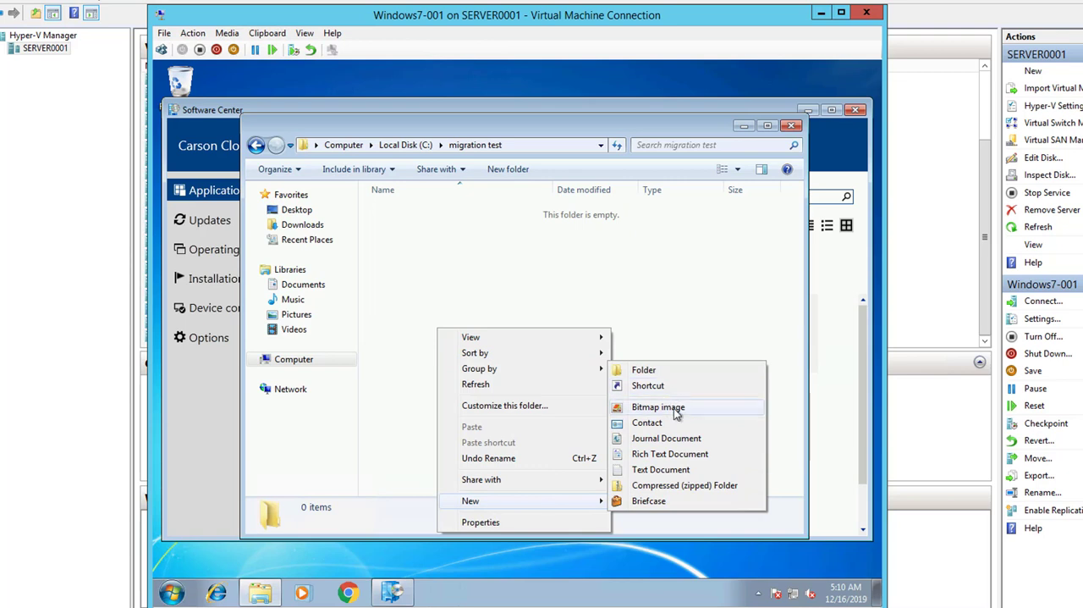
mouse_move(687, 454)
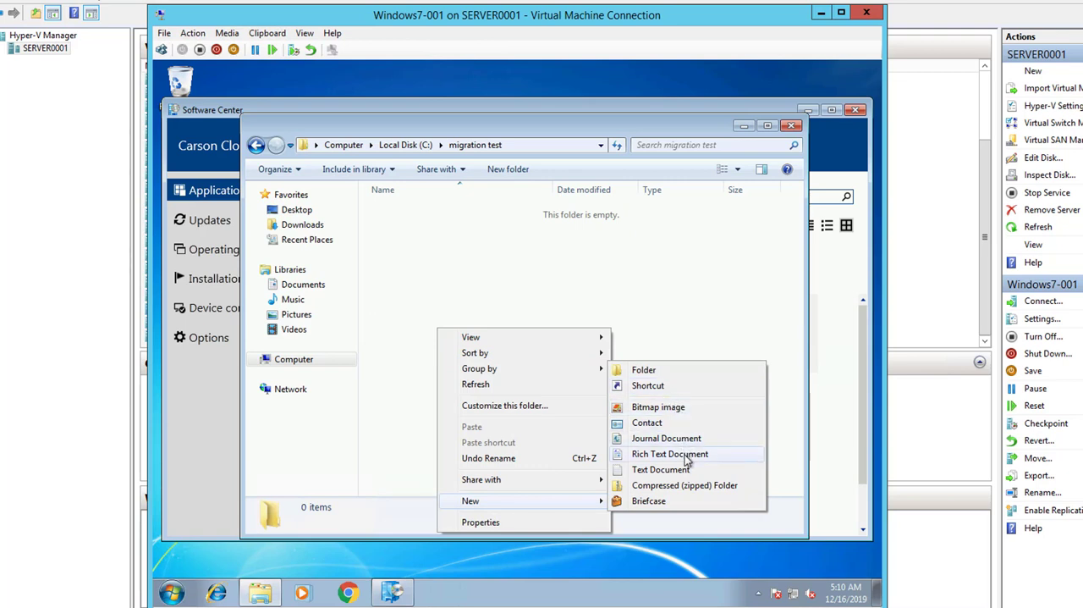
left_click(660, 469)
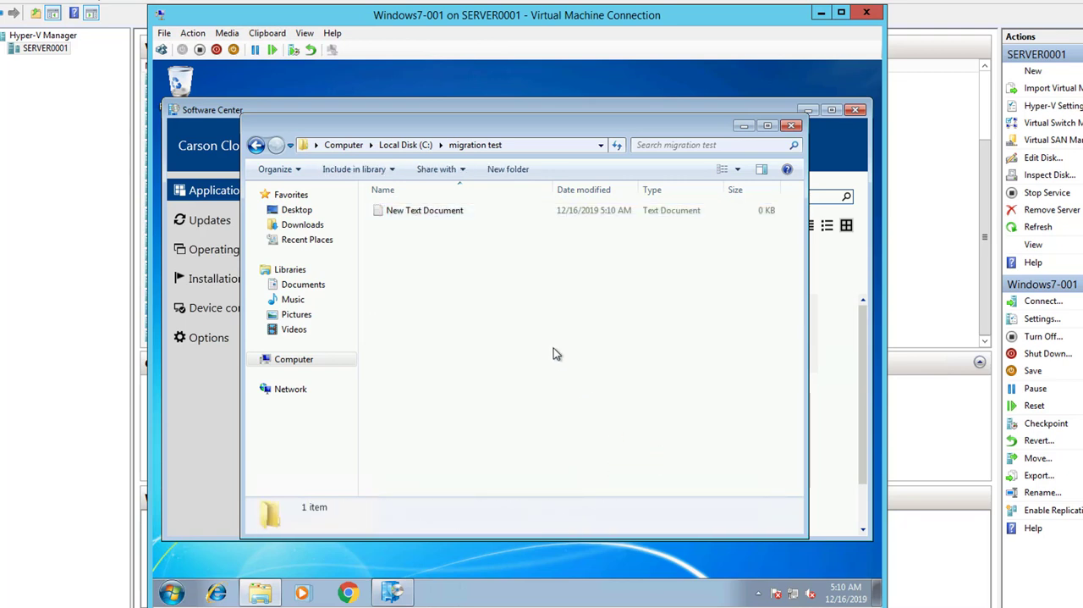
right_click(555, 355)
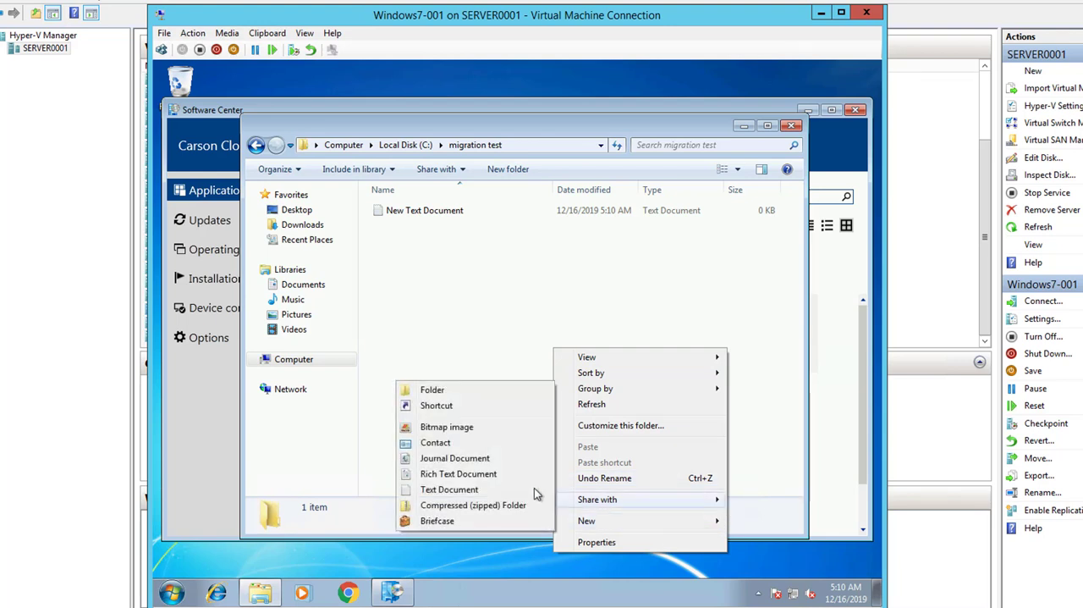
left_click(447, 426)
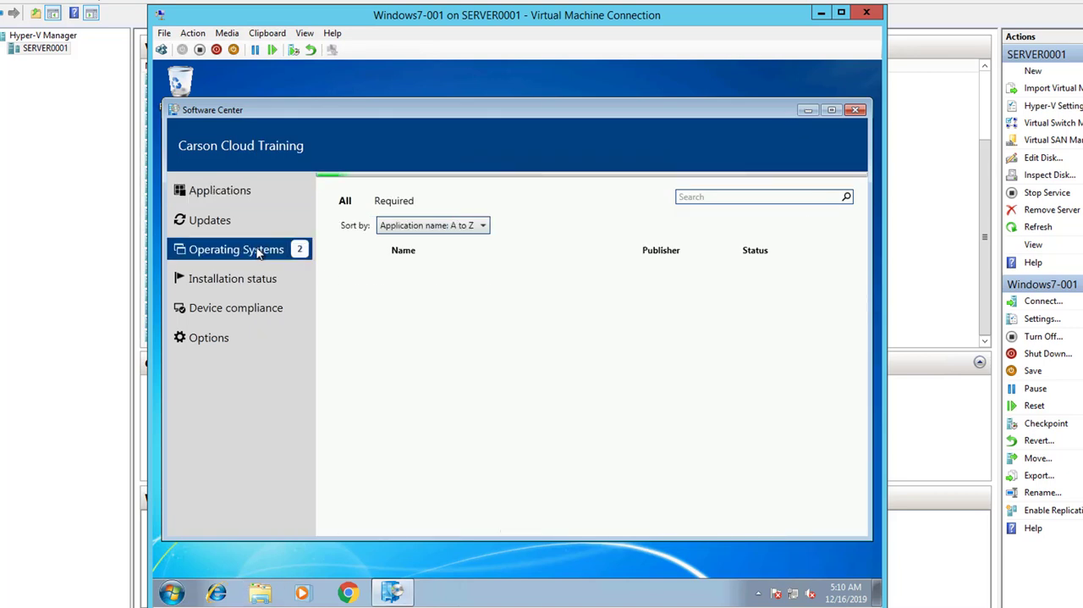
Install the InPlace Upgrade from Windows7 to Windows 10 1909 from Operating Systems and confirm it
left_click(235, 249)
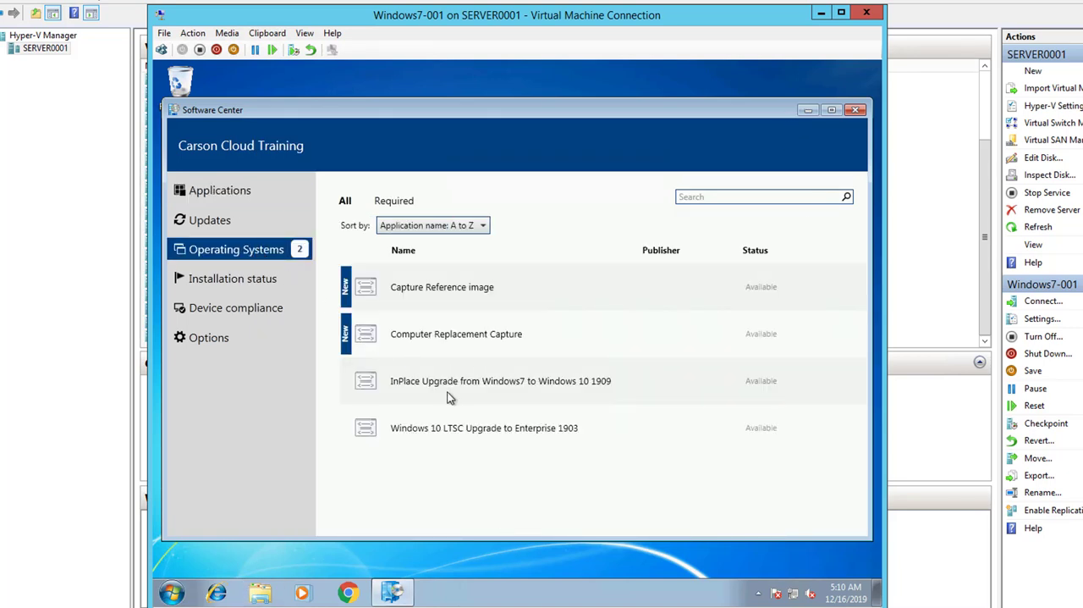
left_click(501, 379)
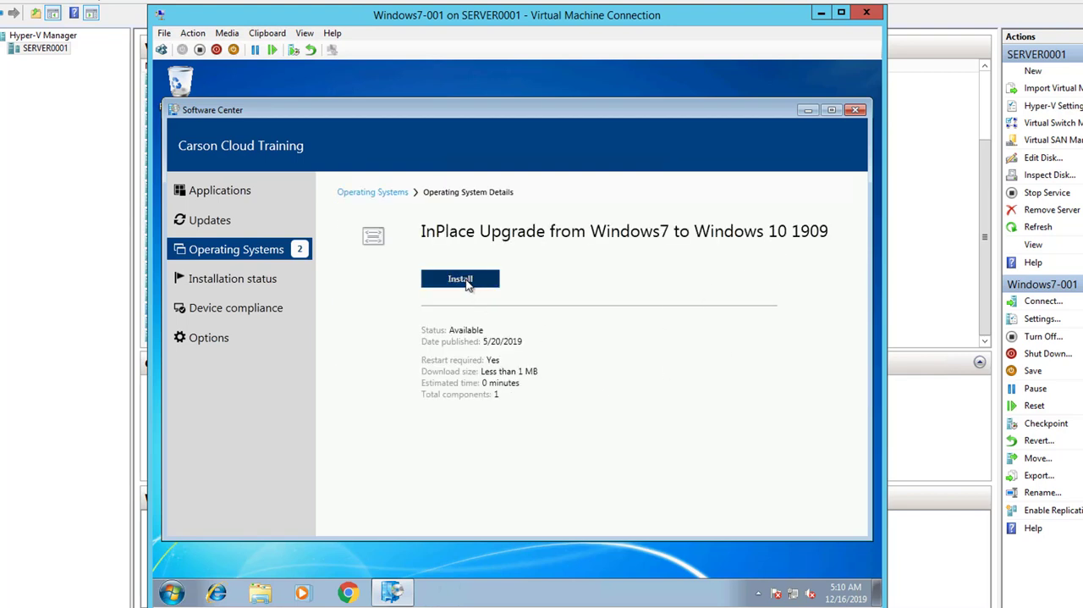
left_click(460, 278)
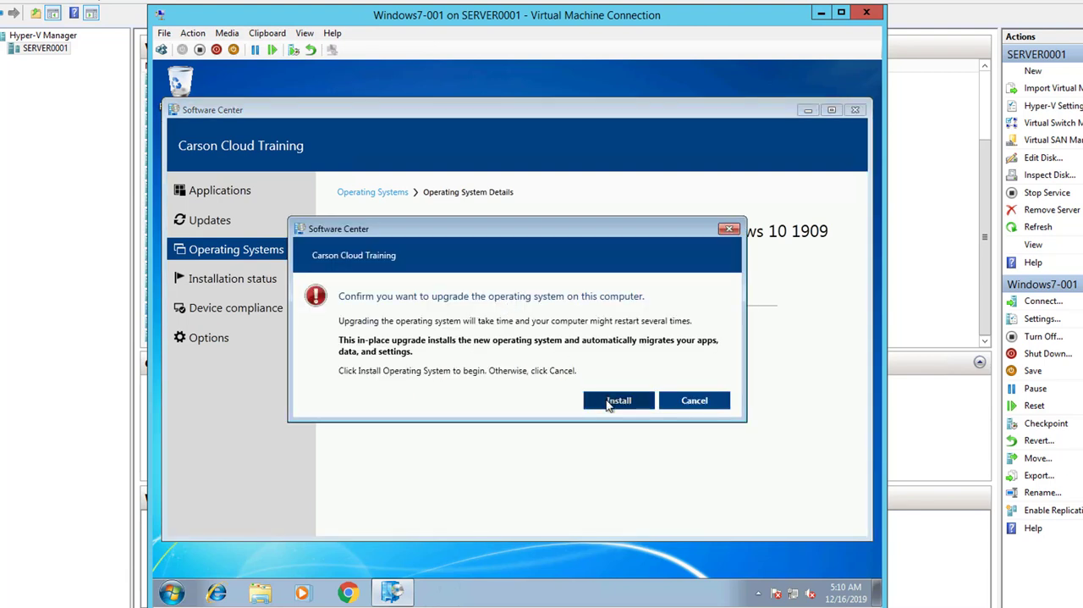
left_click(618, 399)
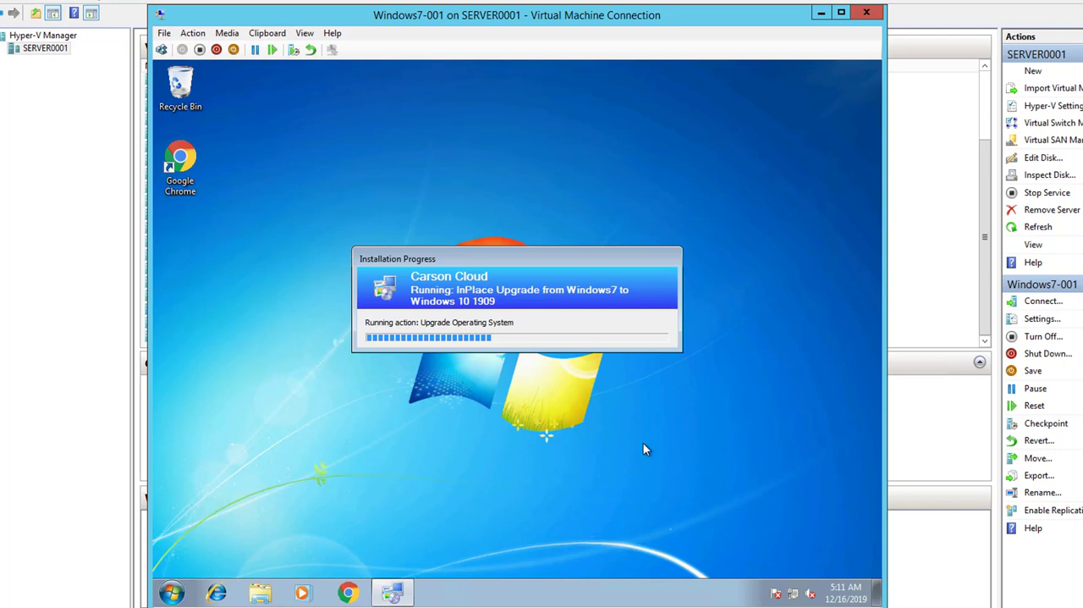
mouse_move(663, 467)
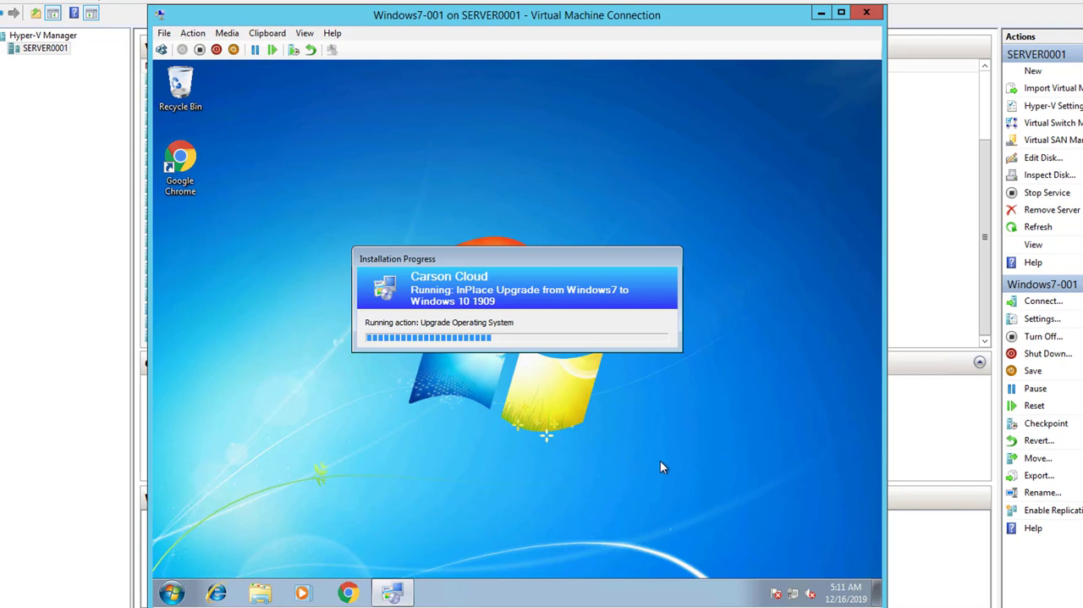
mouse_move(651, 454)
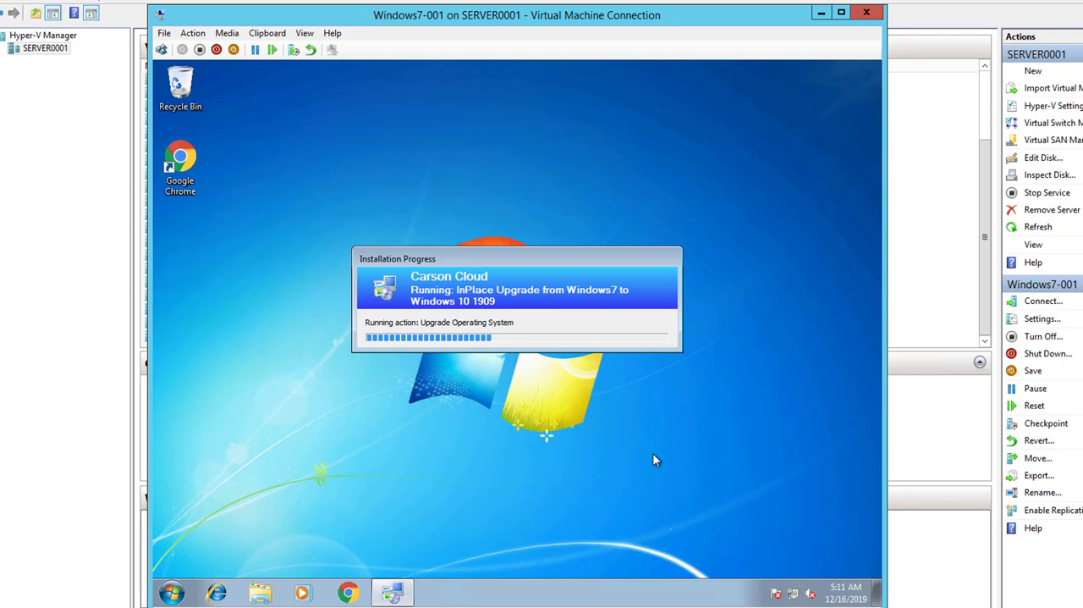
mouse_move(670, 415)
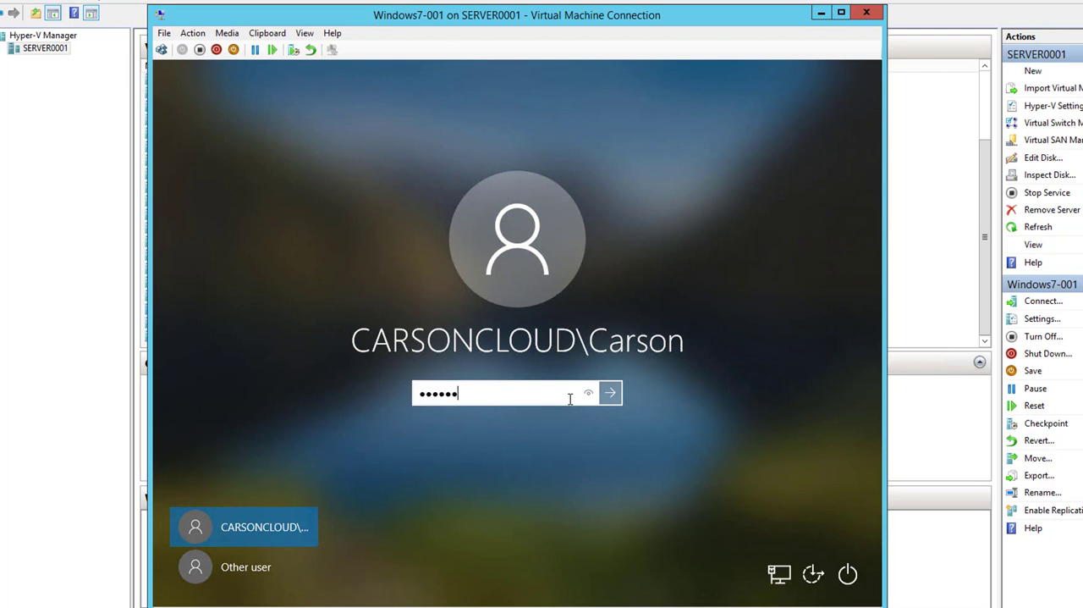
Submit the domain user's password to sign in to the upgraded Windows 10 machine
left_click(609, 392)
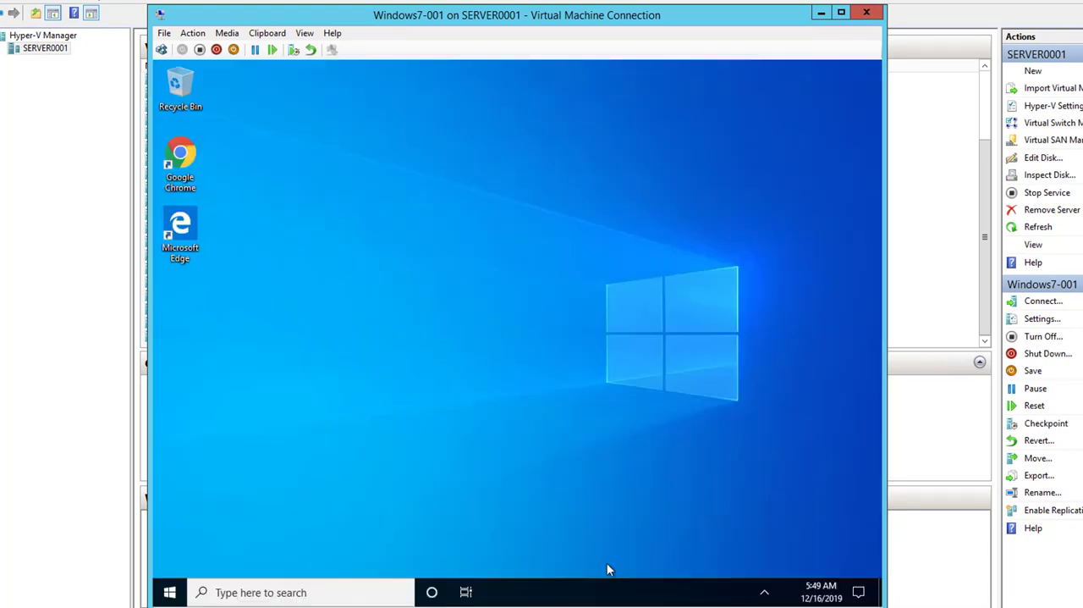
mouse_move(200, 584)
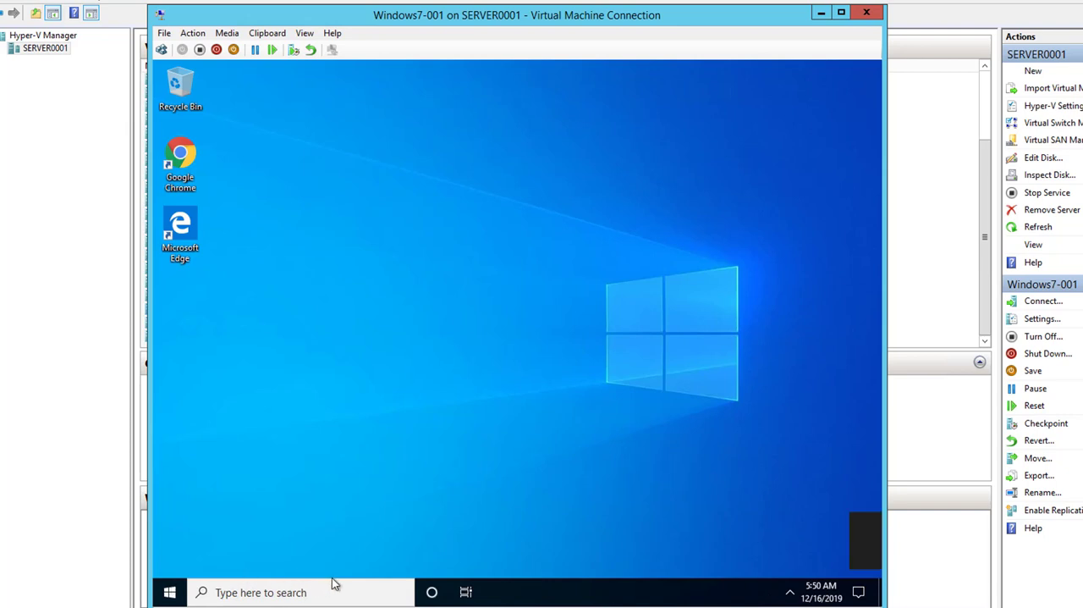
left_click(169, 592)
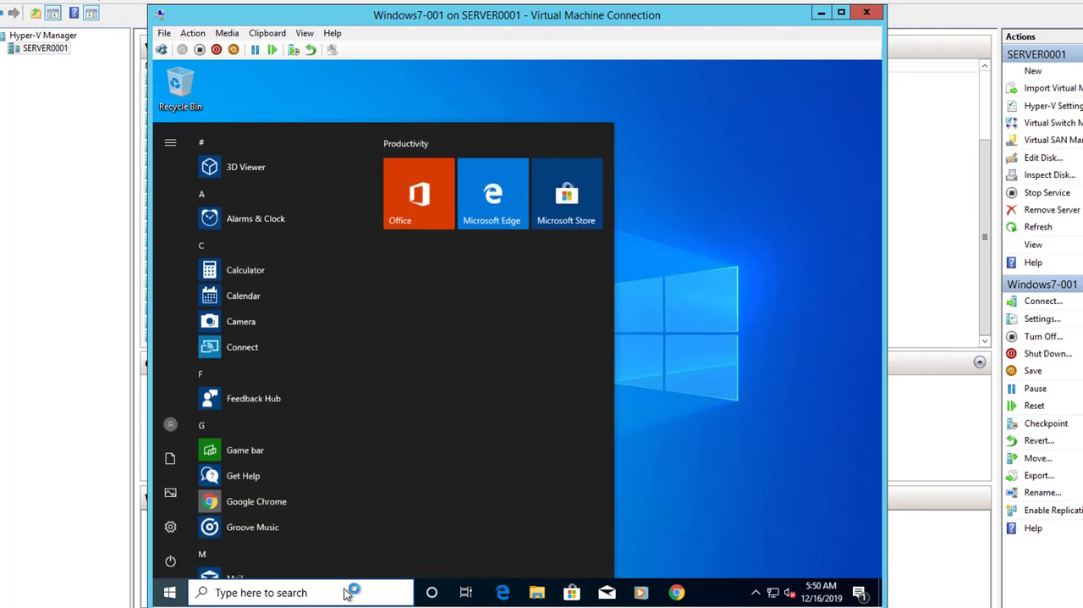
left_click(296, 592)
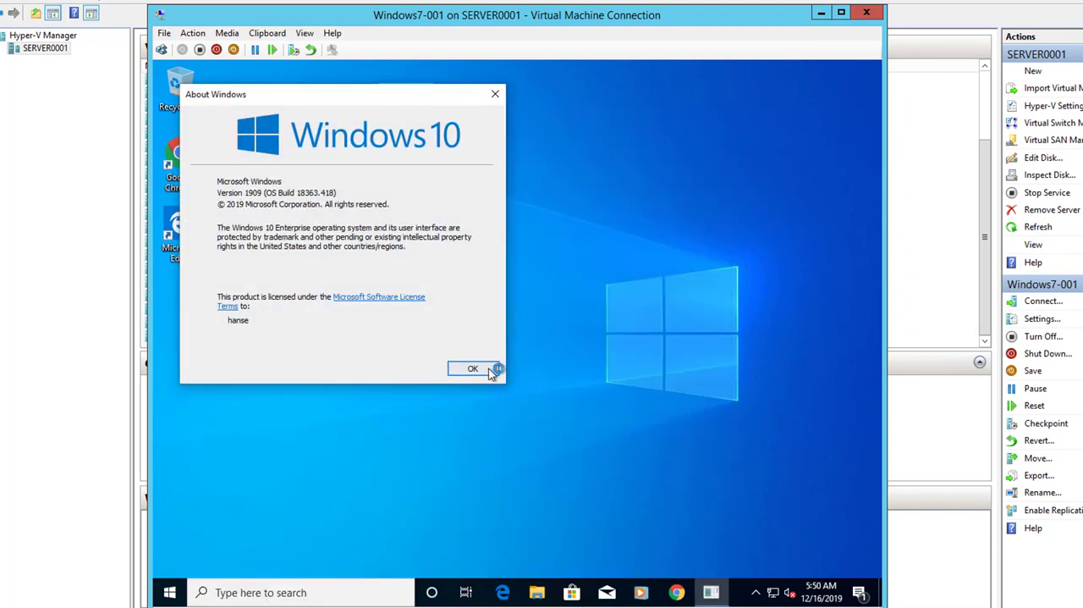
left_click(474, 367)
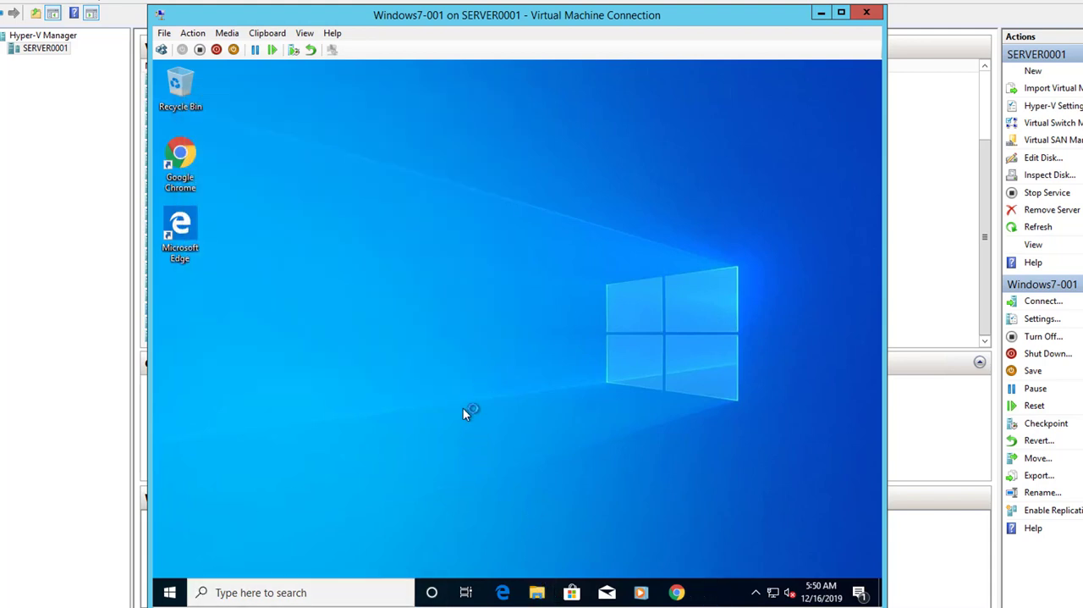
Browse This PC > Local Disk (C:) to confirm the migration test folder survived
left_click(537, 593)
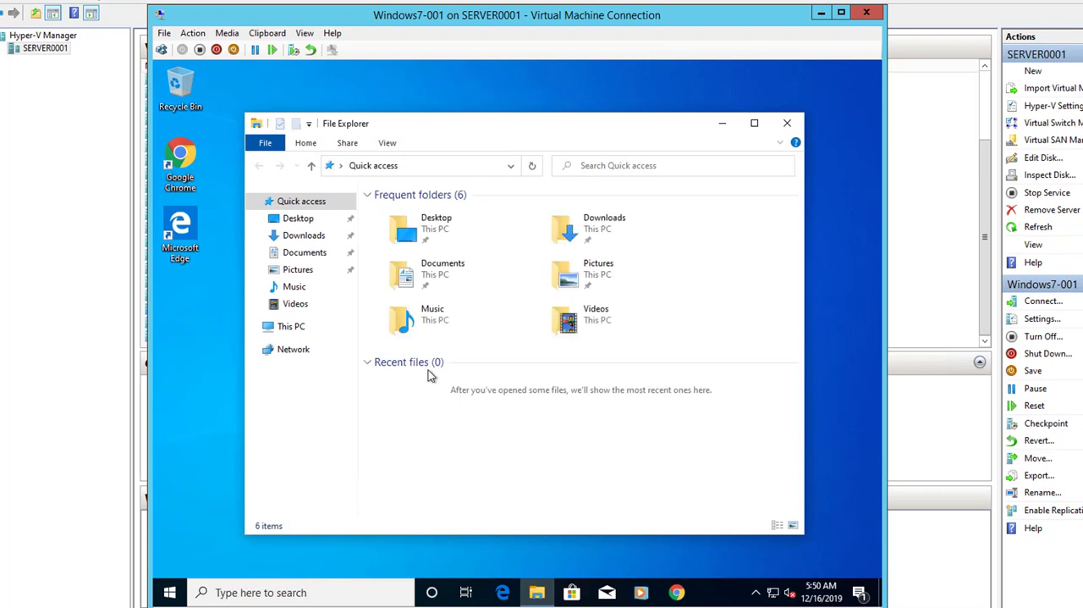
left_click(291, 325)
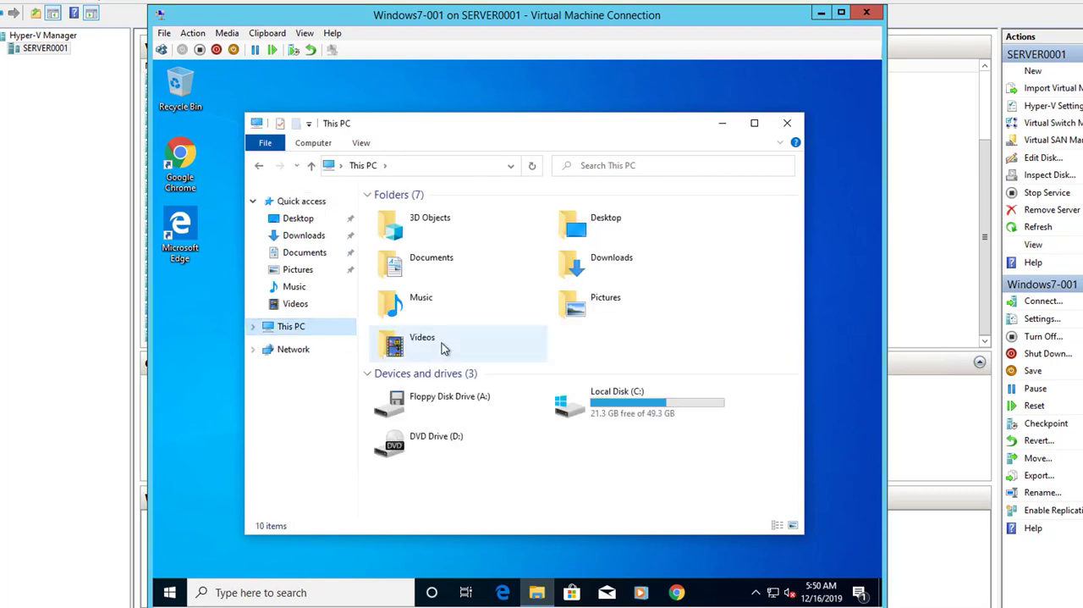
double_click(616, 403)
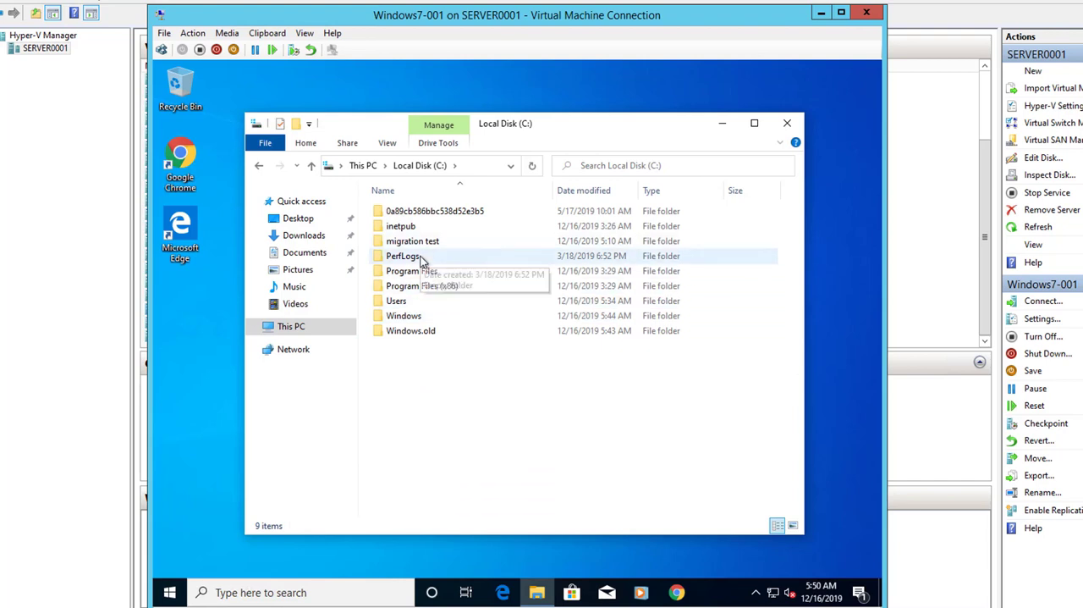
double_click(413, 240)
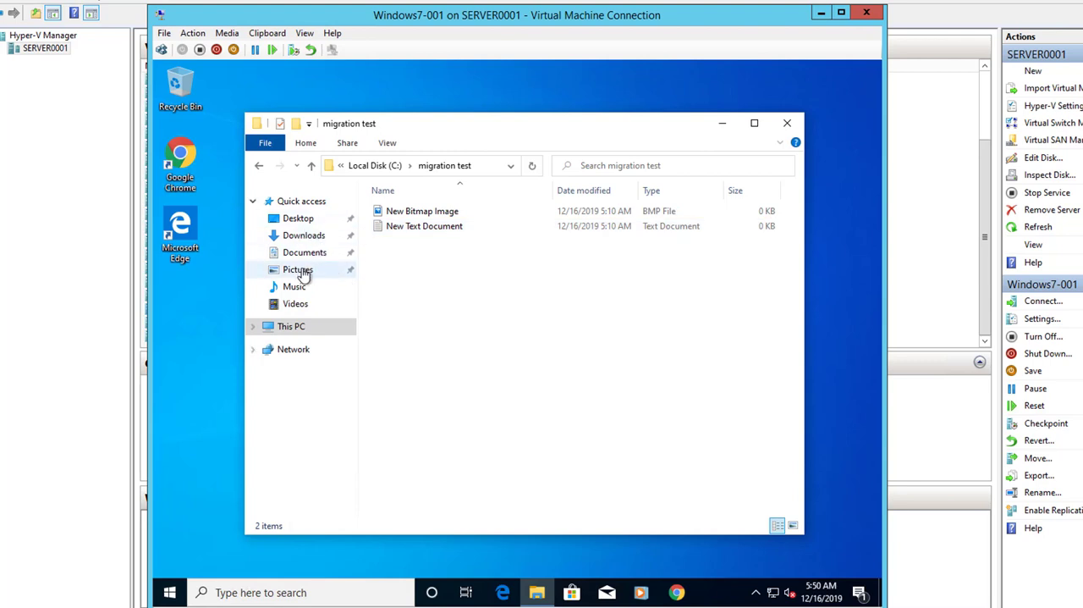
Check the Pictures image and the preserved test doc in Documents
left_click(298, 270)
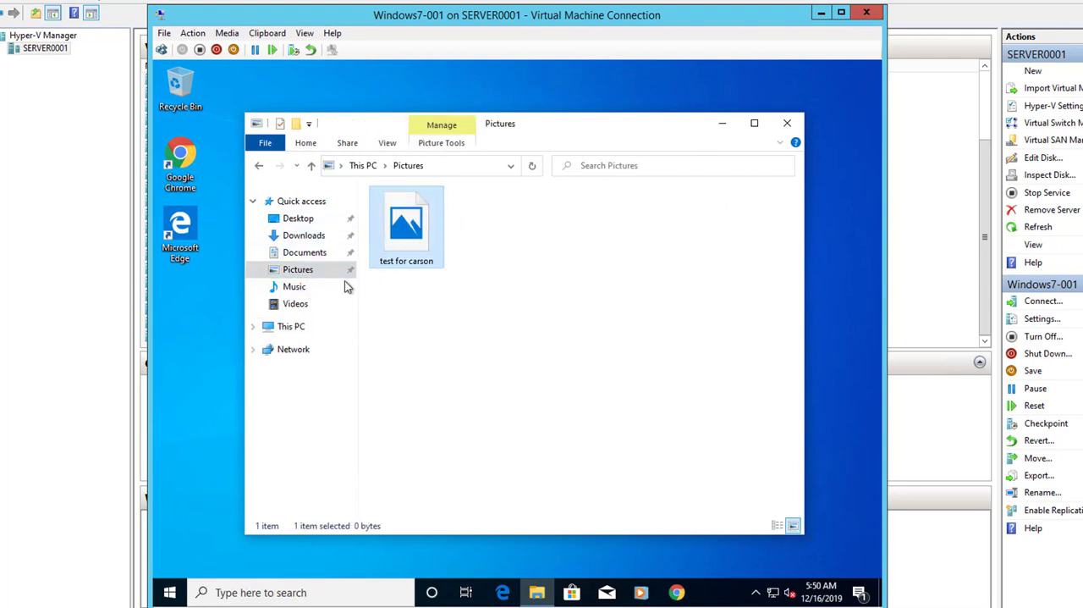
left_click(305, 253)
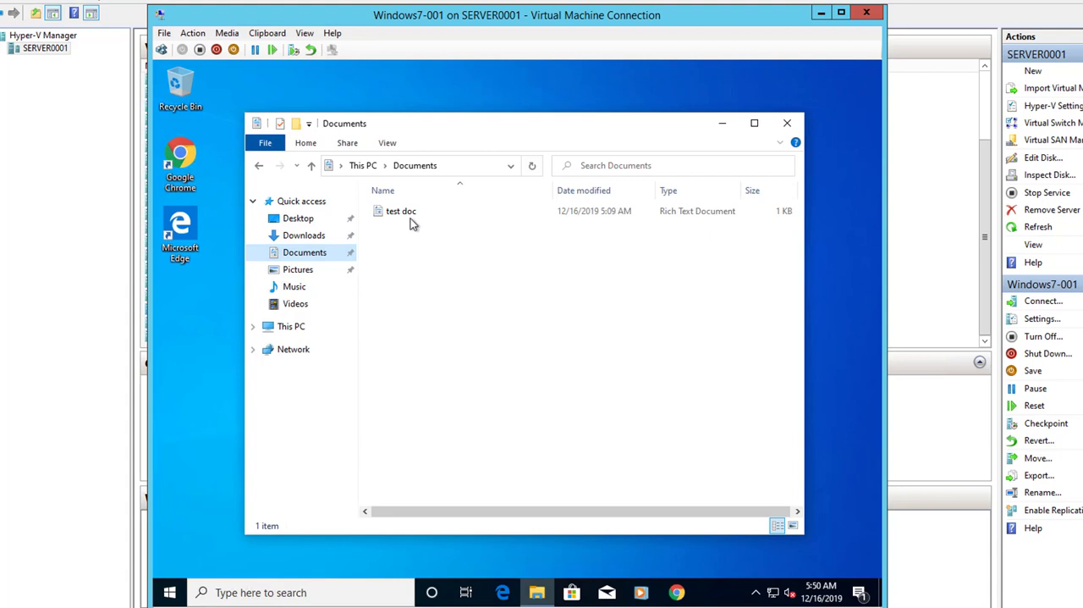
left_click(399, 210)
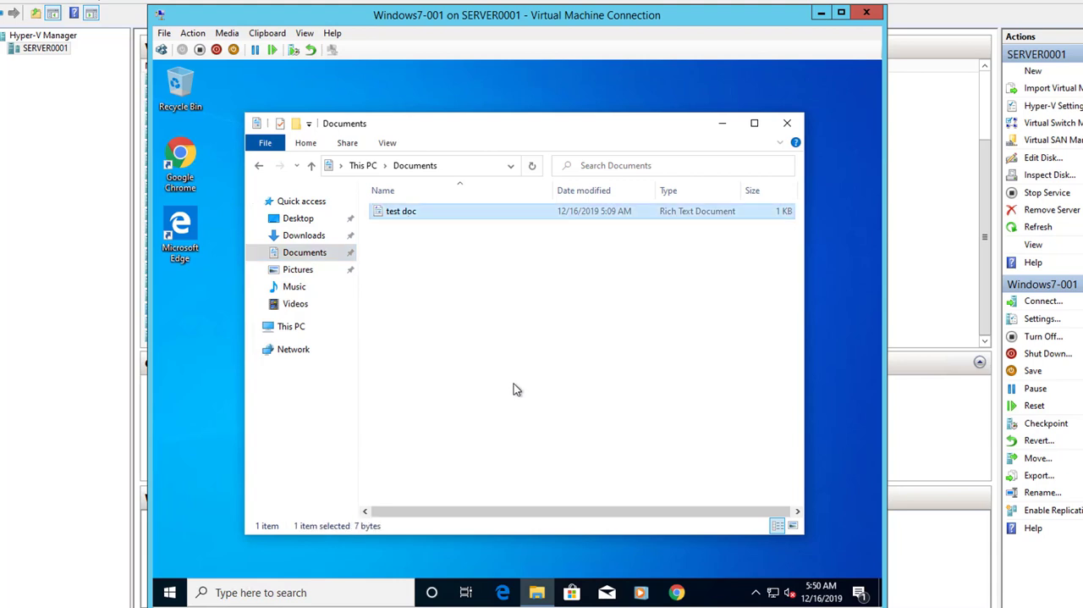